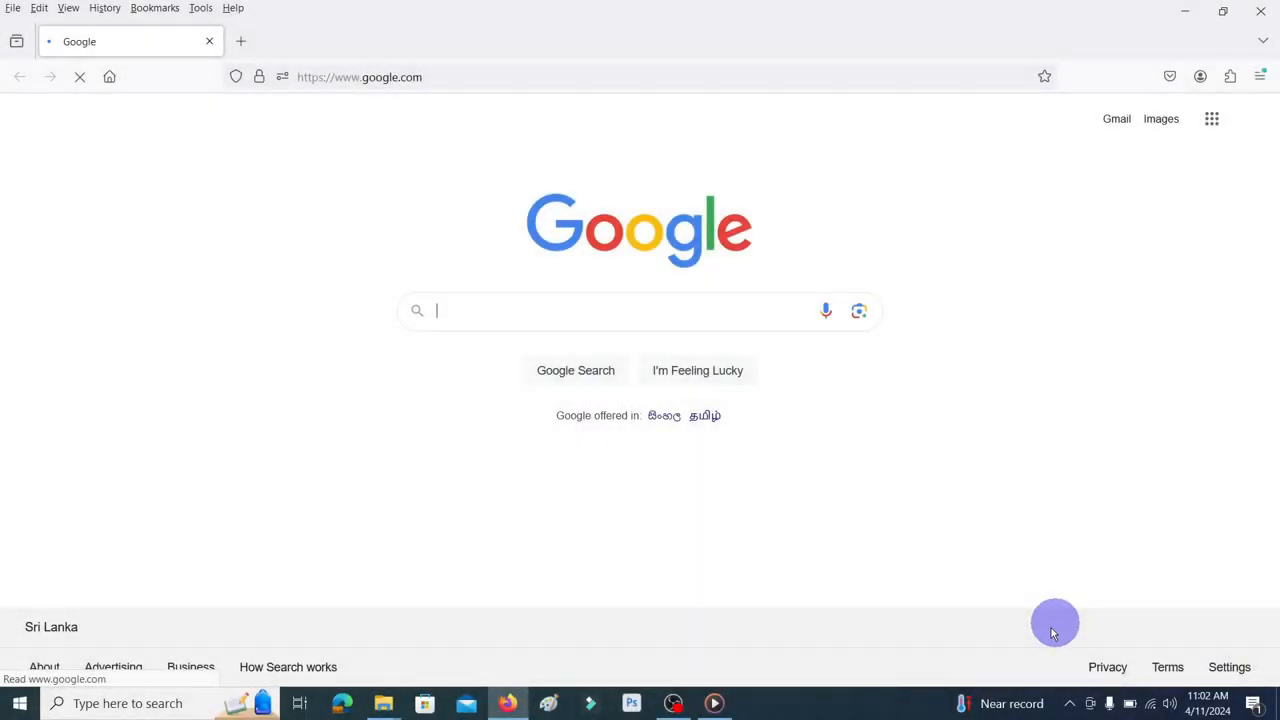
{"action": "left_click", "coordinate": [360, 76]}
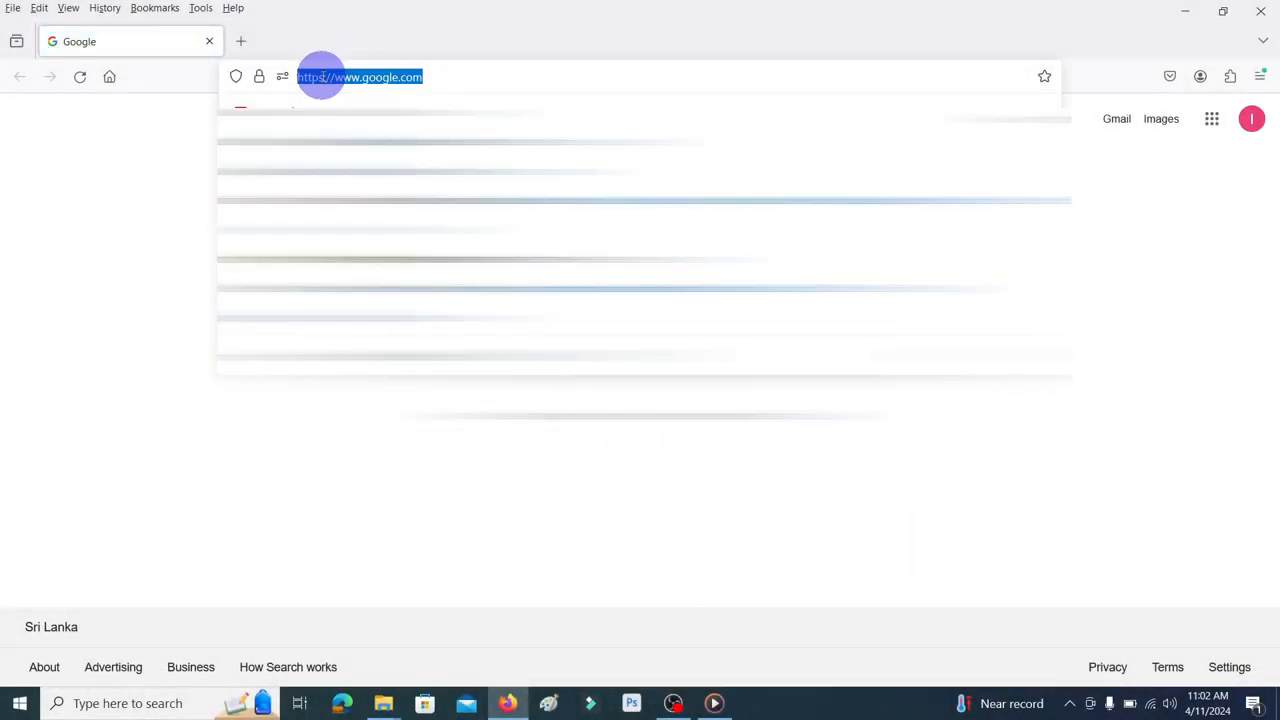
{"action": "type", "text": "www.ski.com/in"}
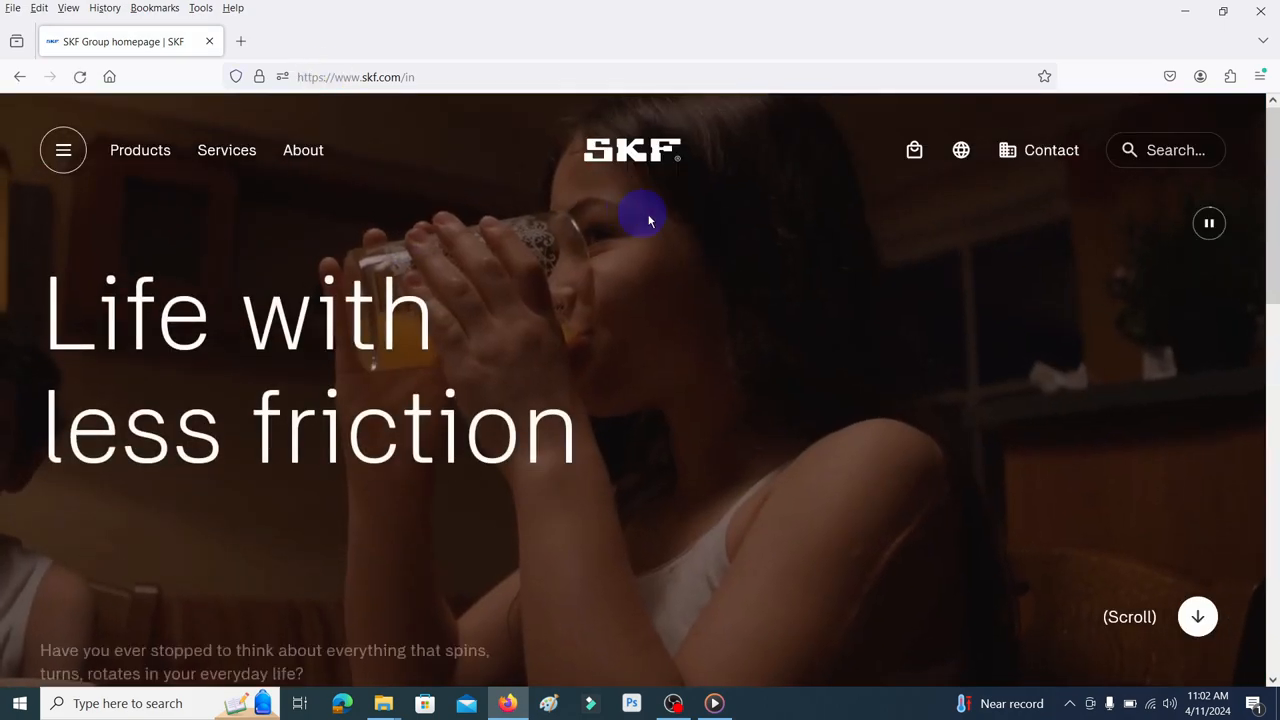
{"action": "scroll", "scroll_direction": "down", "scroll_amount": 3}
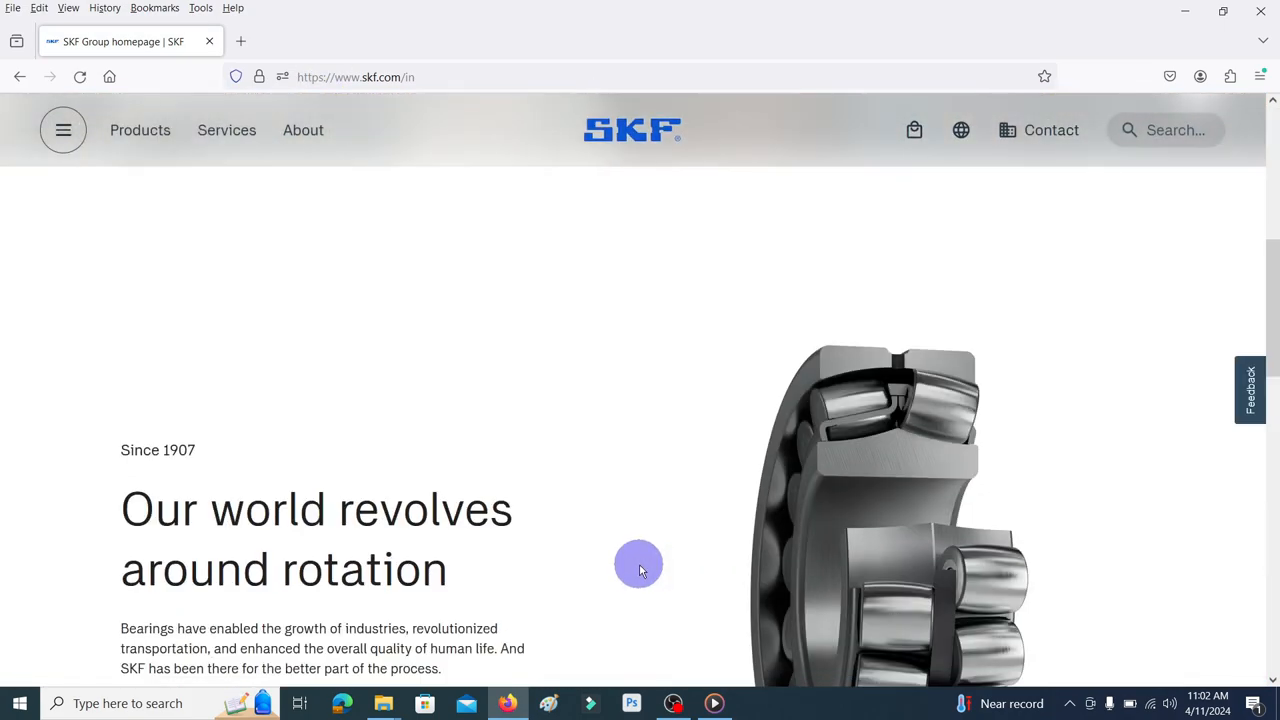
{"action": "scroll", "scroll_direction": "down", "scroll_amount": 3}
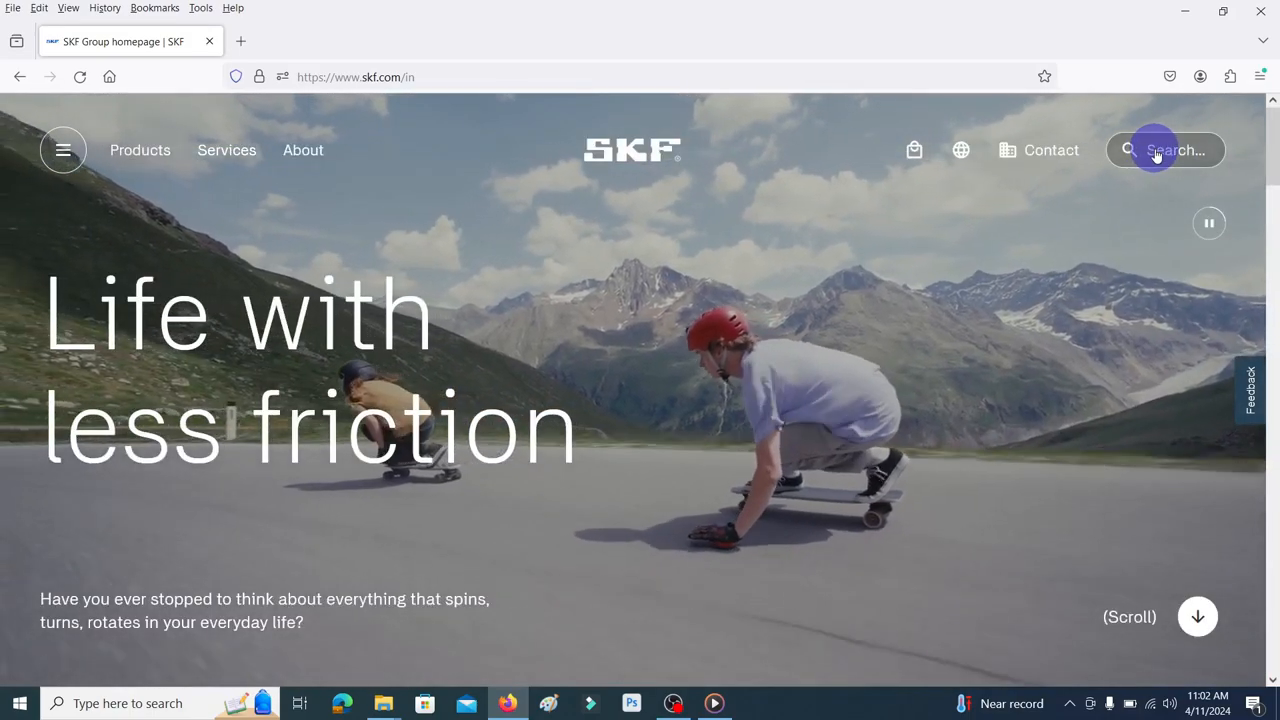
{"action": "left_click", "coordinate": [1164, 148]}
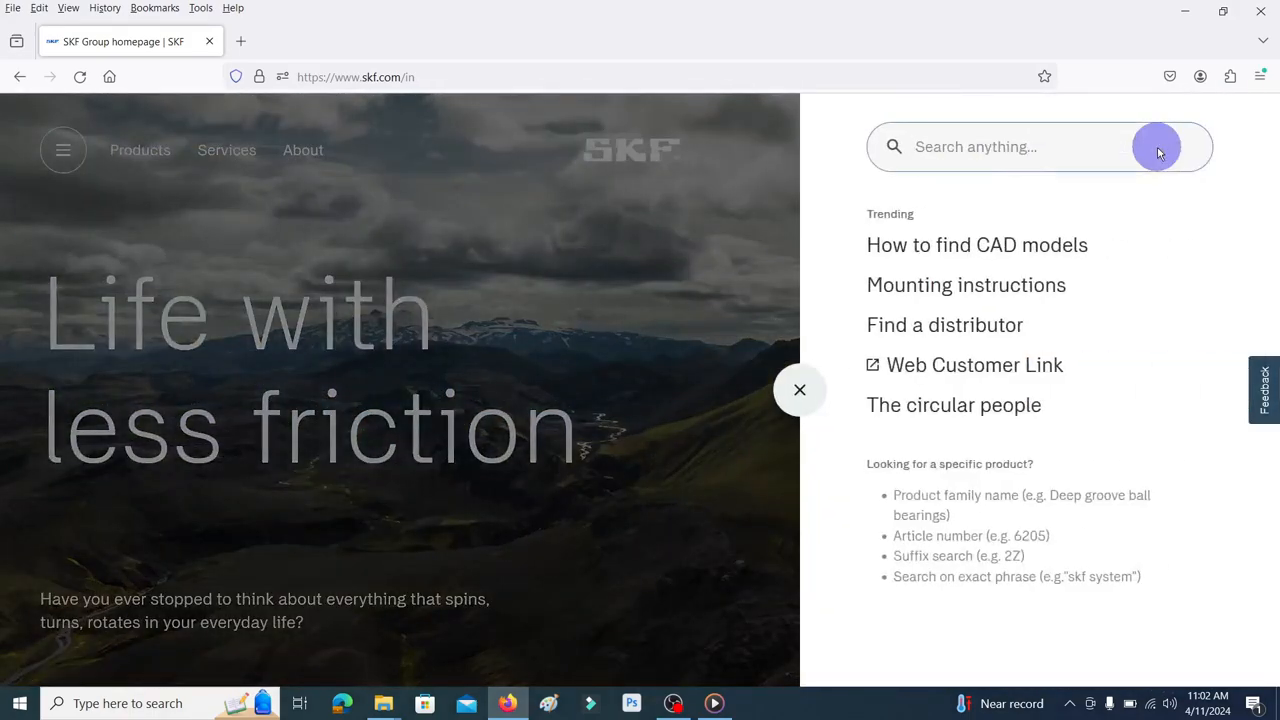
{"action": "type", "text": "UCP 20"}
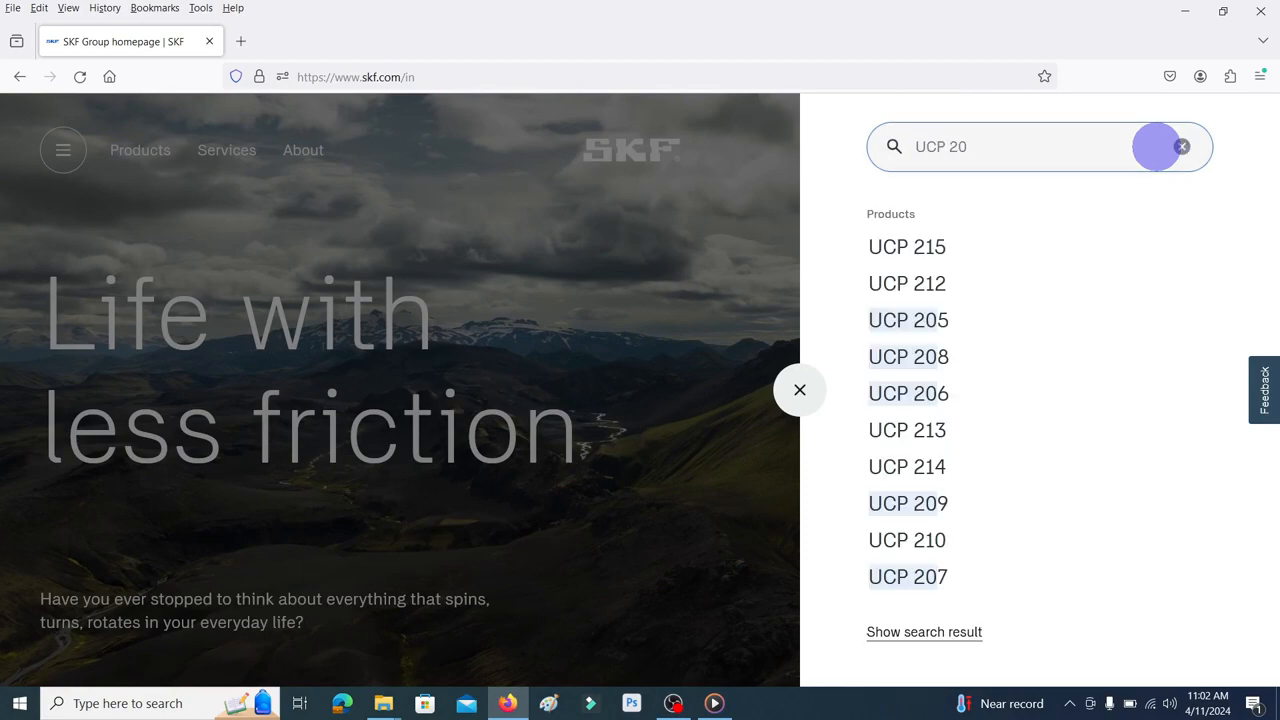
{"action": "left_click", "coordinate": [908, 320]}
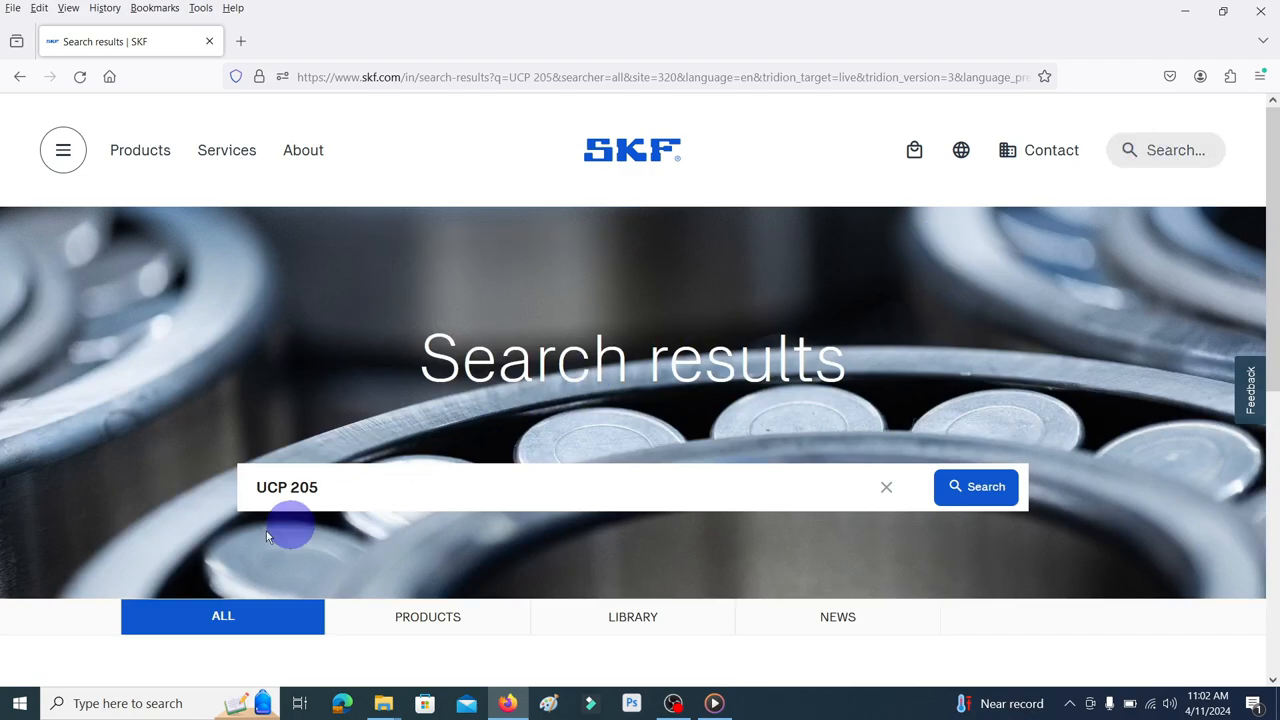
{"action": "scroll", "scroll_direction": "down", "scroll_amount": 3}
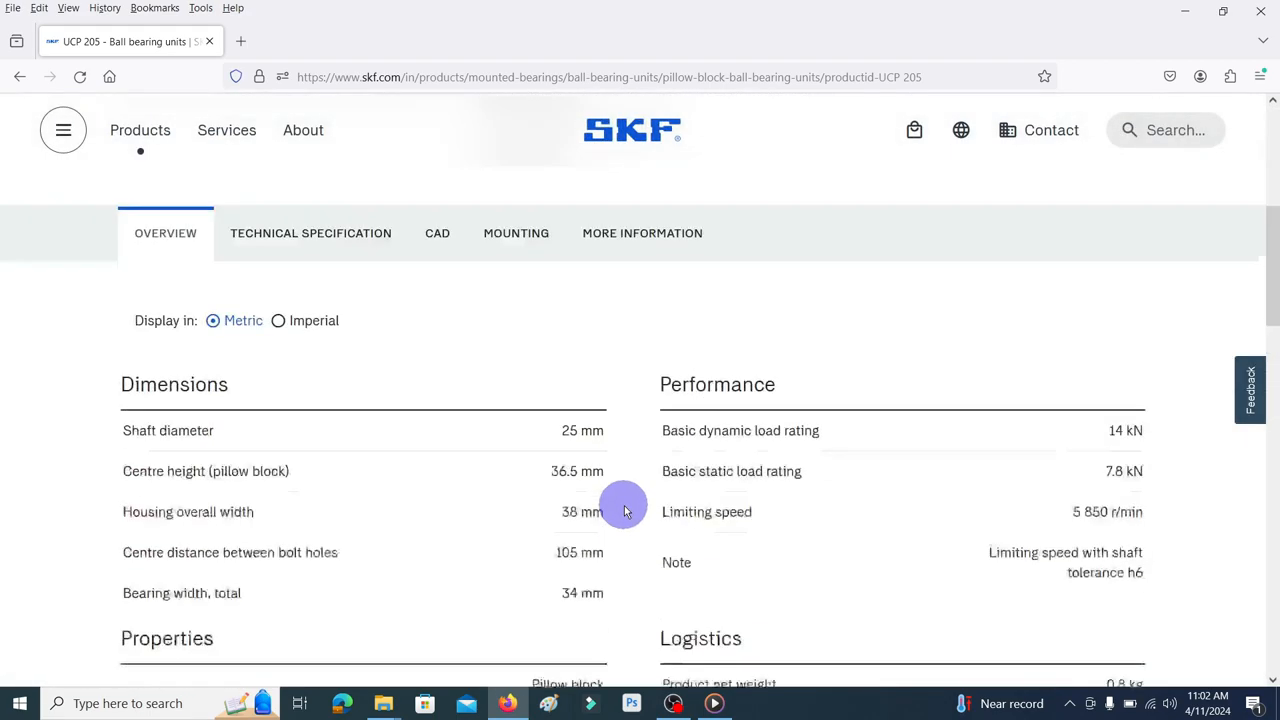
{"action": "left_click", "coordinate": [310, 232]}
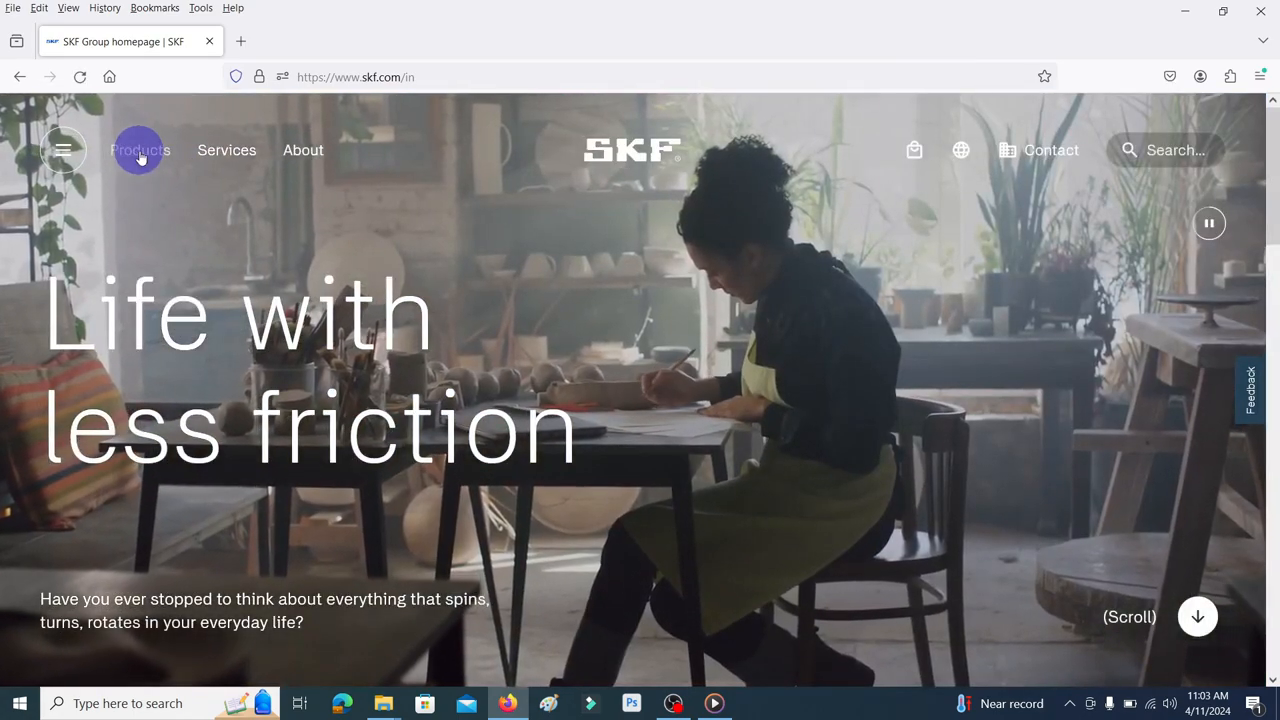
Expand the site's product menu and browse into the Bearings category
{"action": "left_click", "coordinate": [140, 150]}
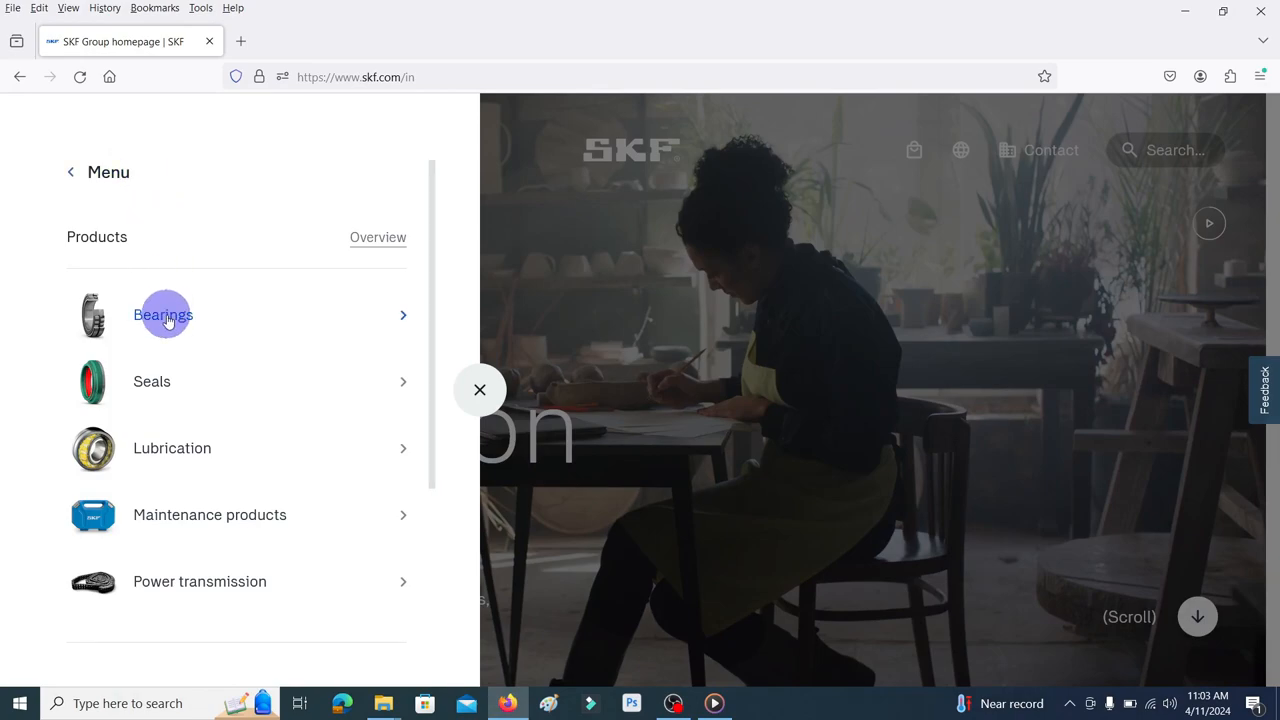
{"action": "left_click", "coordinate": [164, 314]}
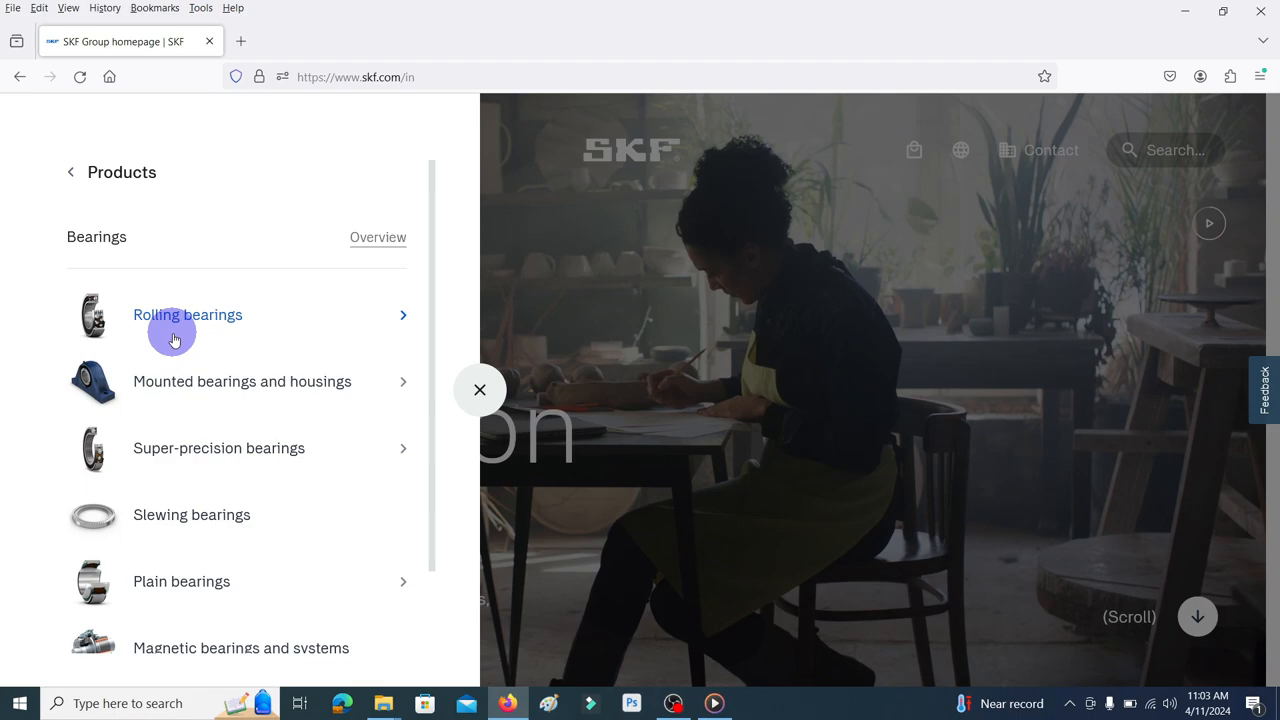
{"action": "mouse_move", "coordinate": [306, 380]}
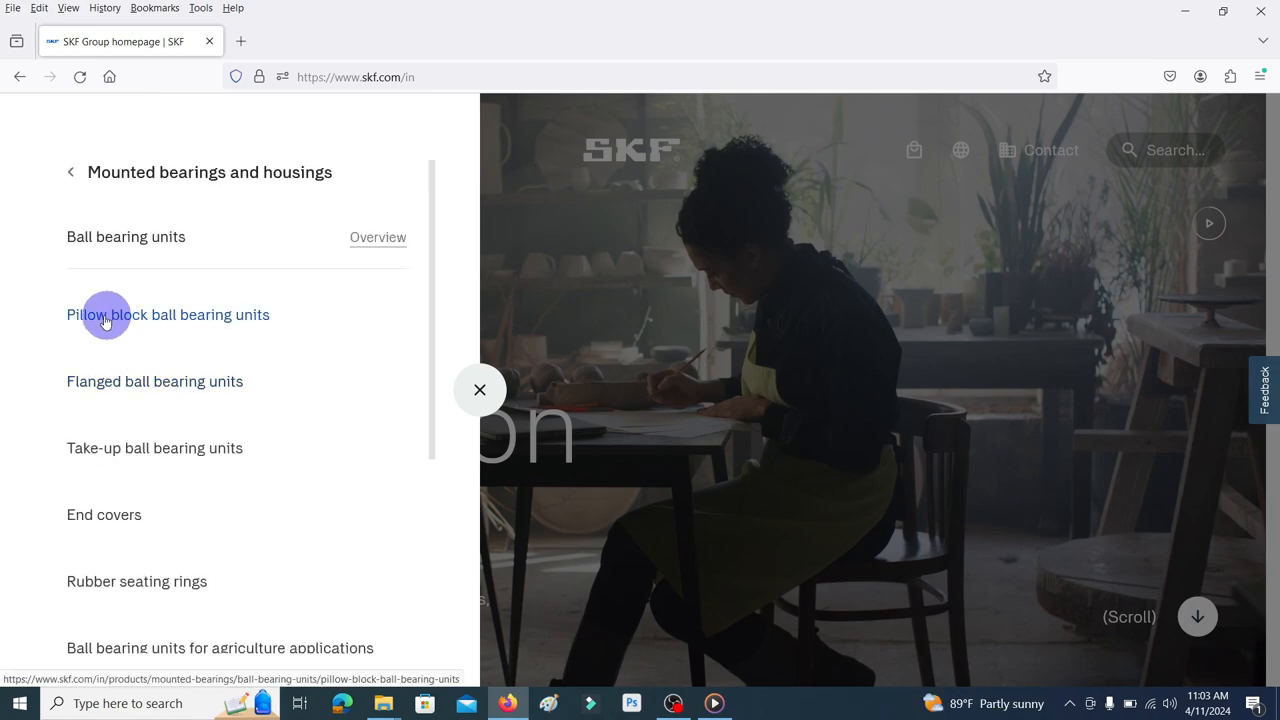
{"action": "mouse_move", "coordinate": [238, 316]}
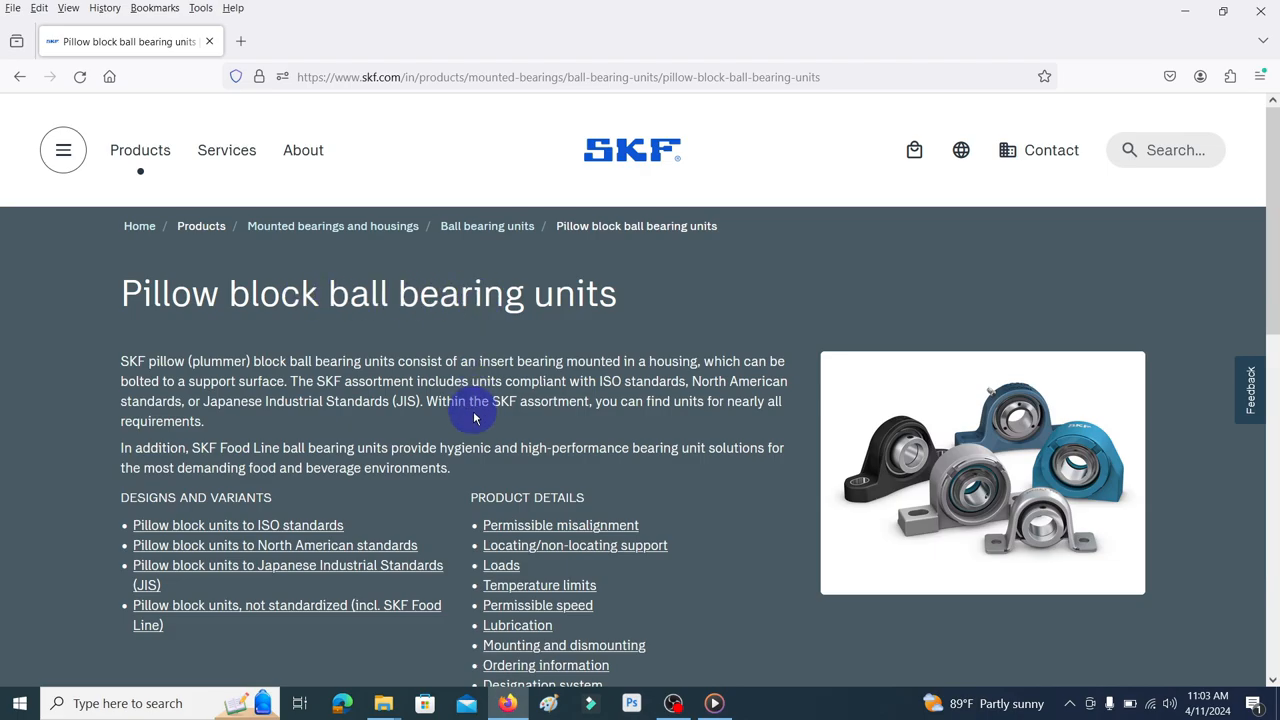
Scroll down the pillow block ball bearing units page to its Filters section
{"action": "scroll", "scroll_direction": "down", "scroll_amount": 3}
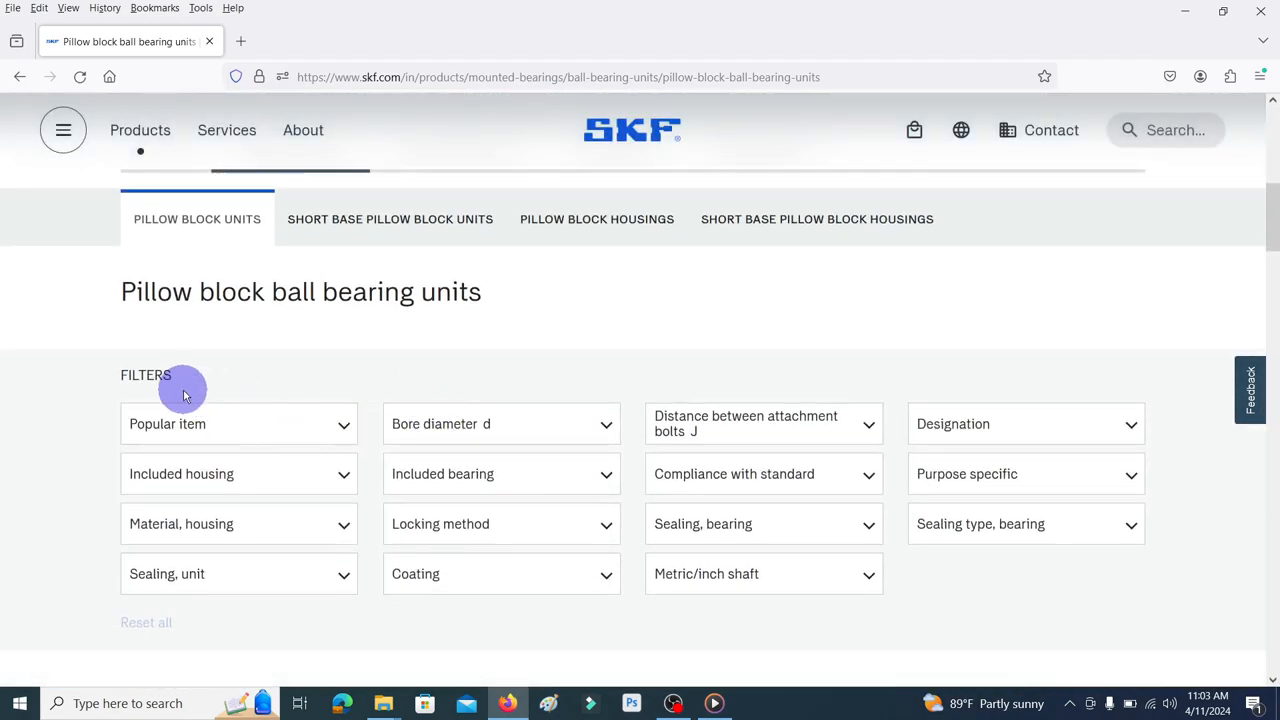
{"action": "scroll", "scroll_direction": "down", "scroll_amount": 3}
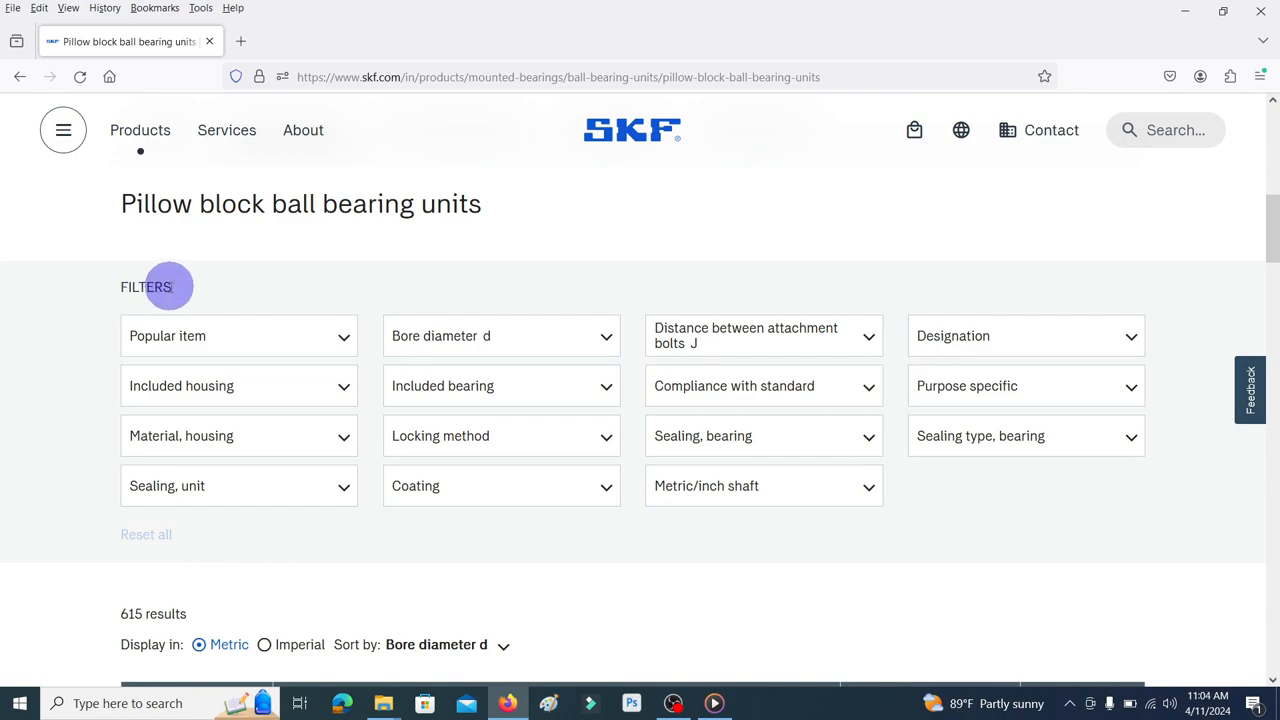
{"action": "mouse_move", "coordinate": [270, 300]}
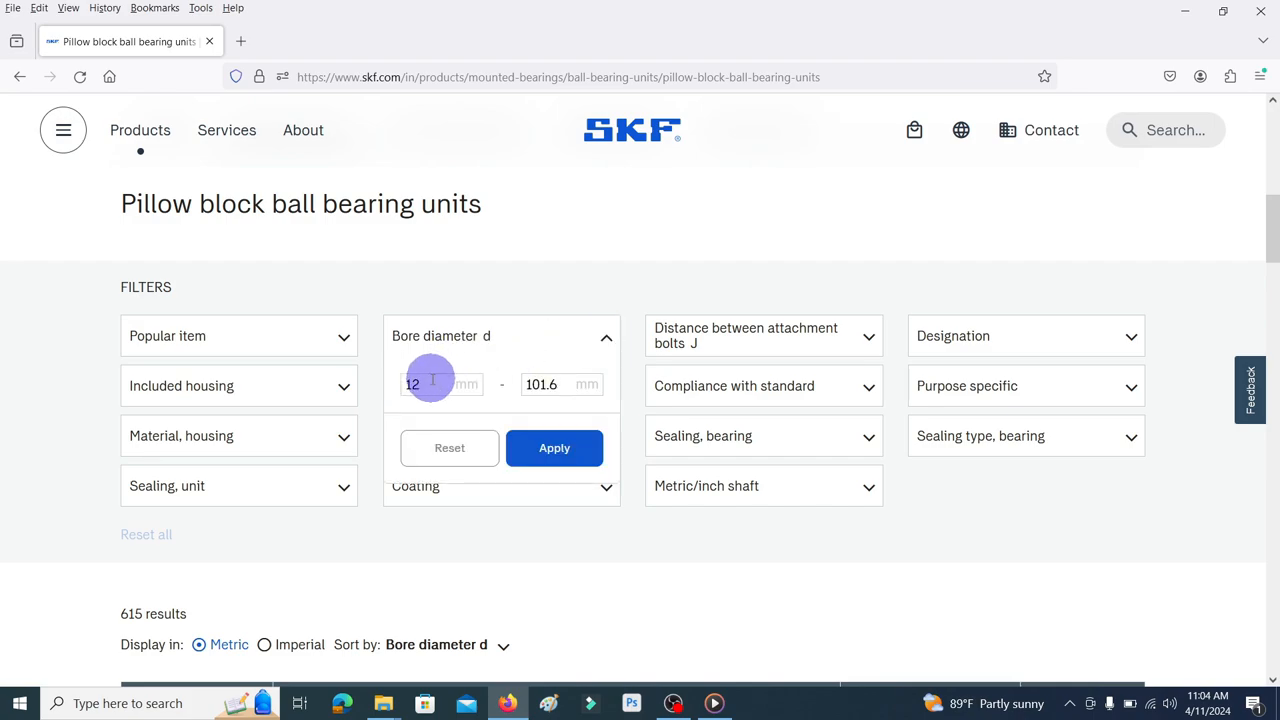
Filter the pillow block units to a 25 mm bore diameter
{"action": "type", "text": "25"}
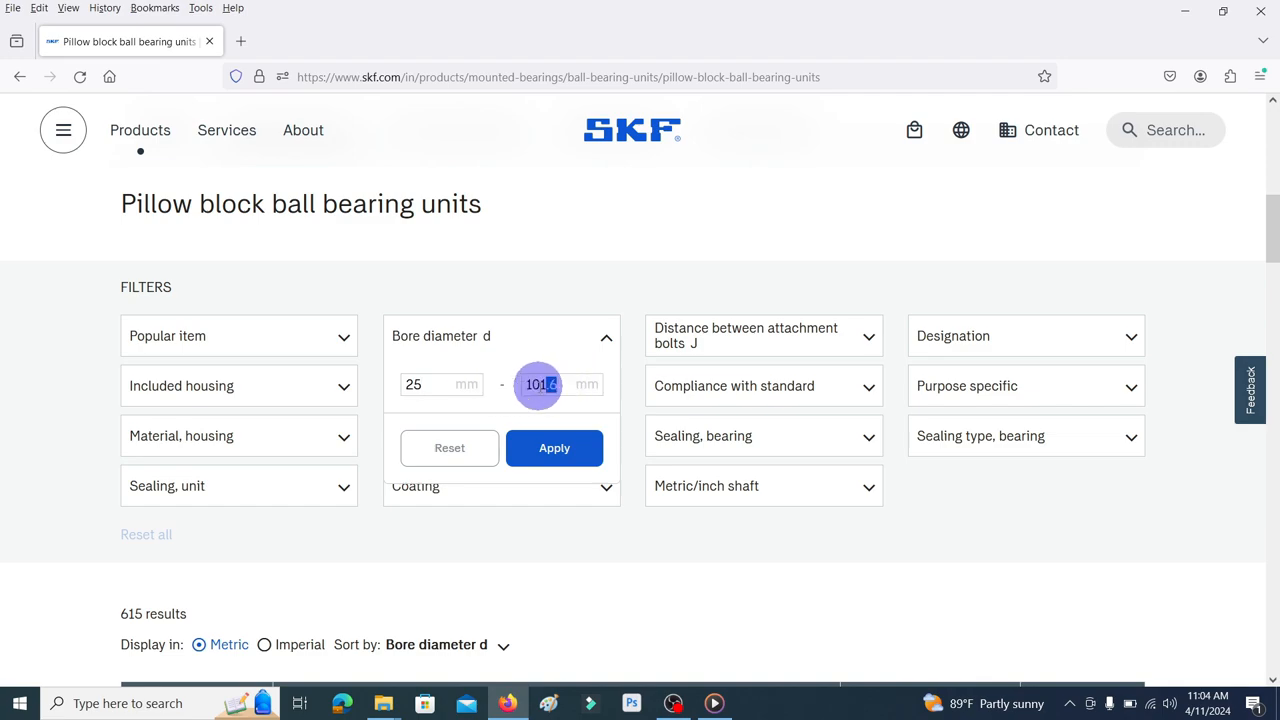
{"action": "type", "text": "25"}
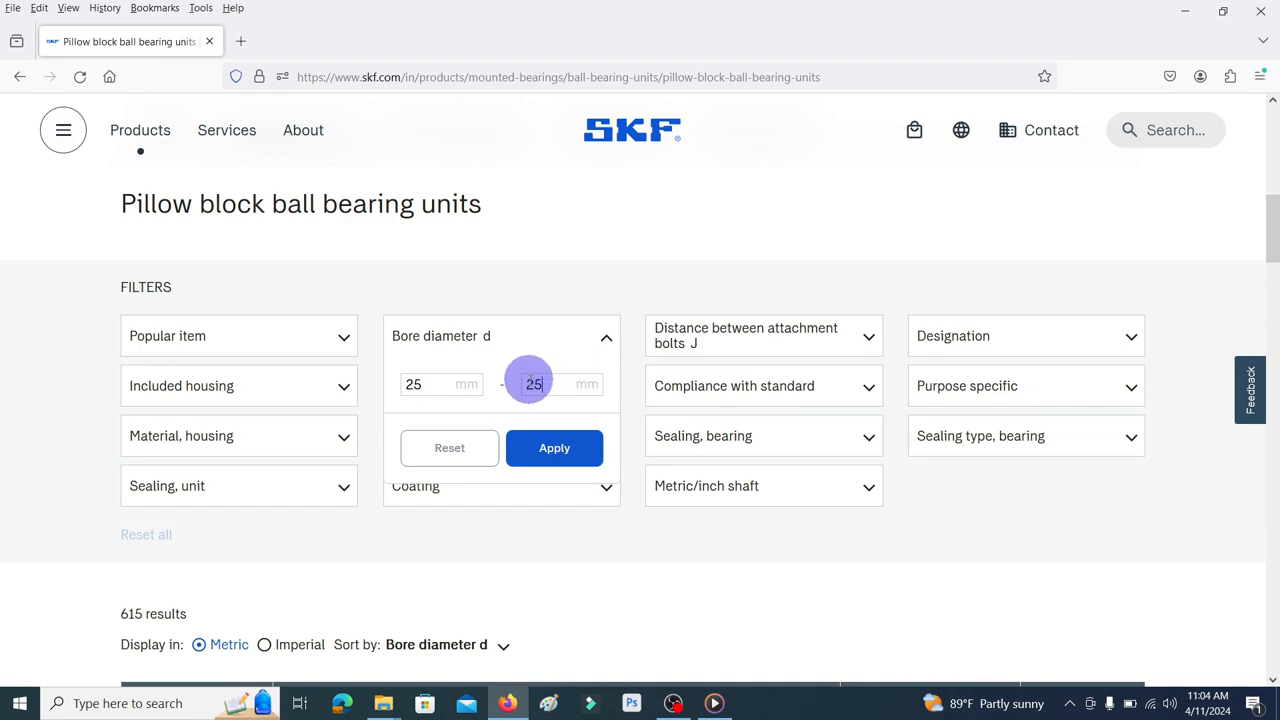
{"action": "left_click", "coordinate": [554, 448]}
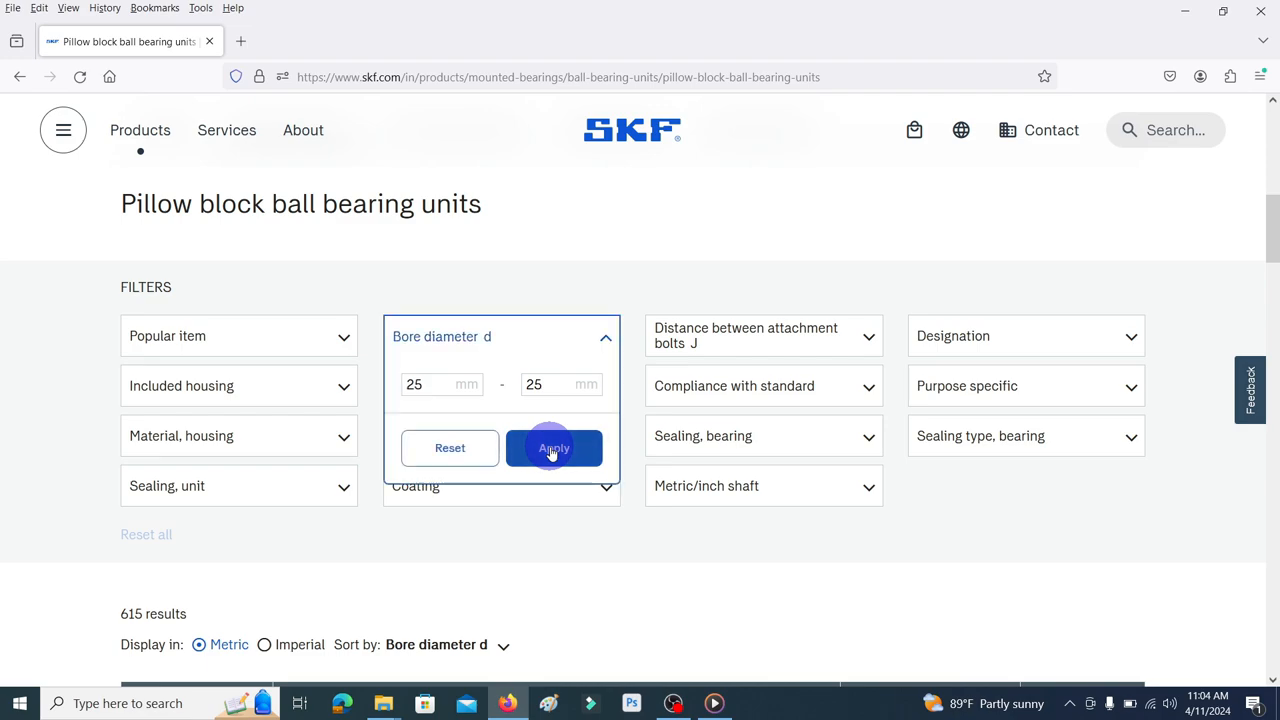
Narrow the results to set-screw locking and cast iron housing, leaving 7 units
{"action": "left_click", "coordinate": [552, 448]}
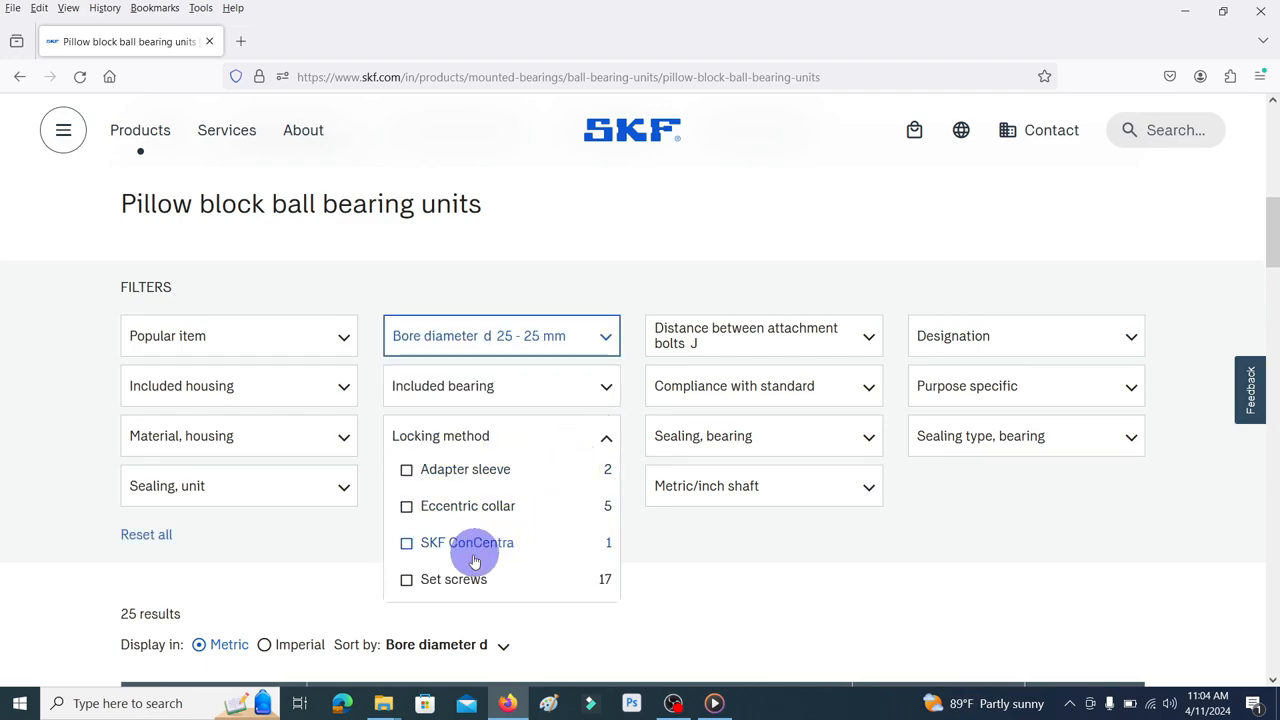
{"action": "left_click", "coordinate": [406, 580]}
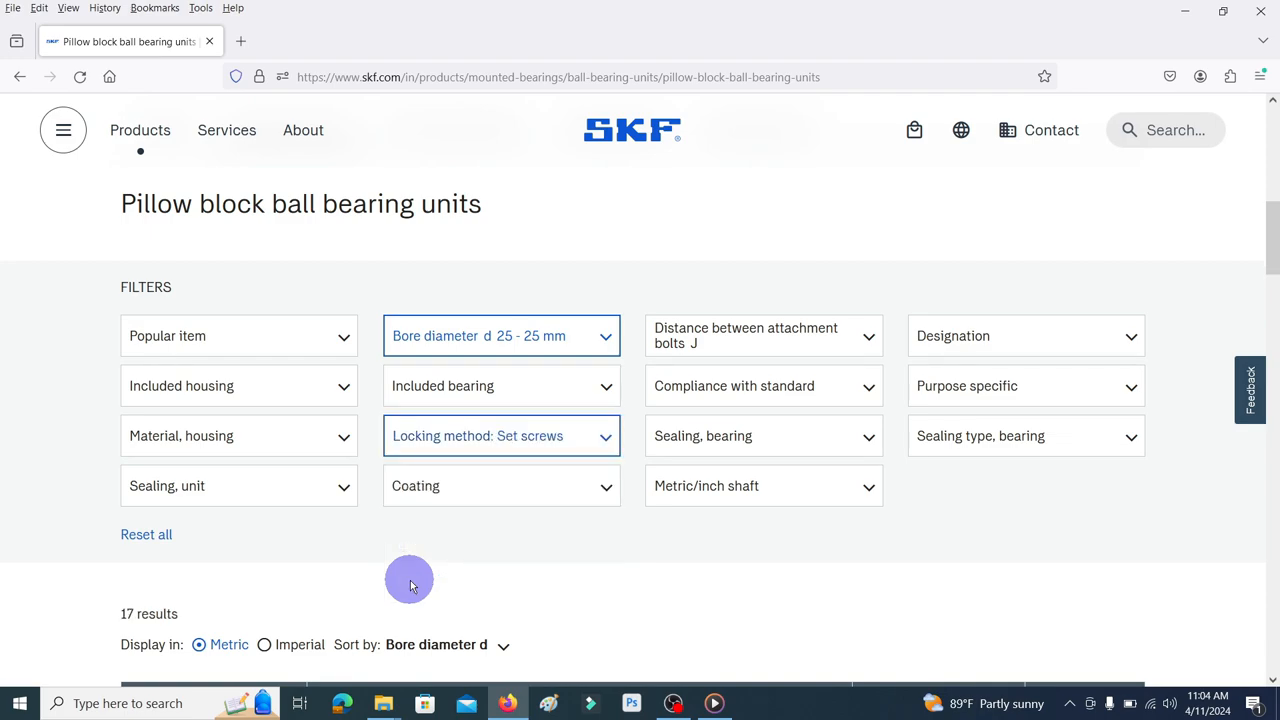
{"action": "mouse_move", "coordinate": [364, 516]}
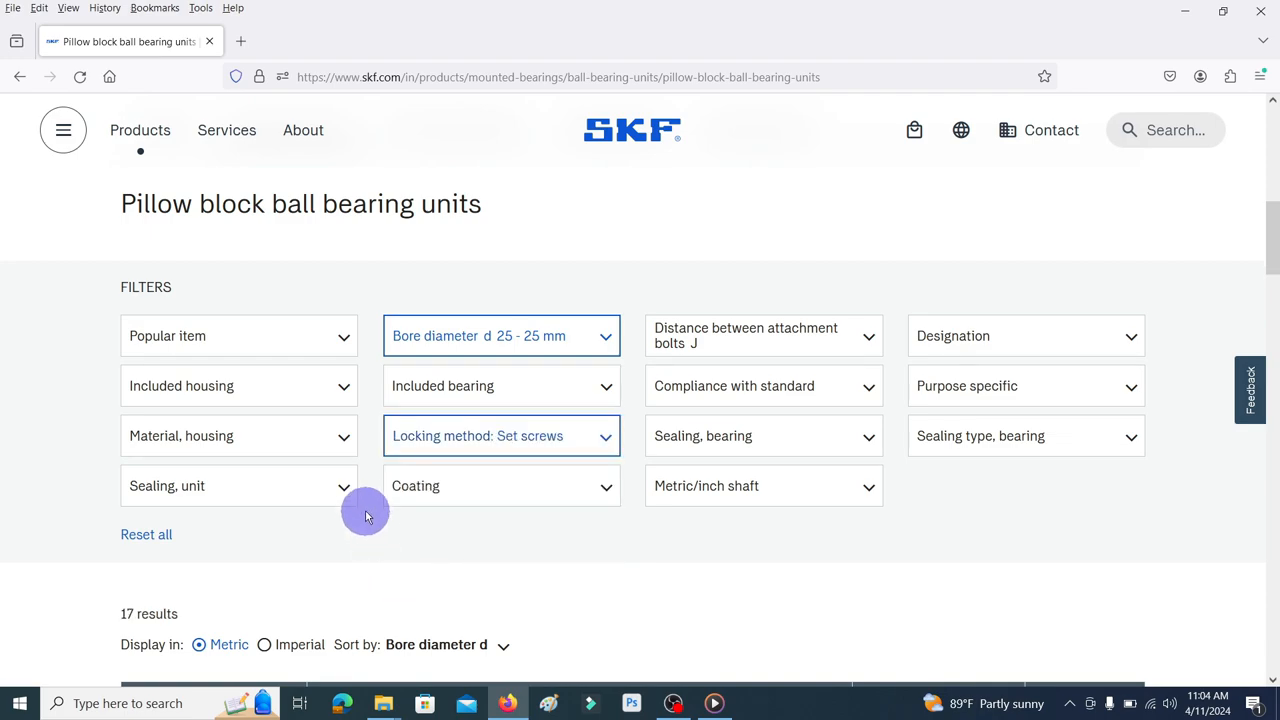
{"action": "mouse_move", "coordinate": [340, 438]}
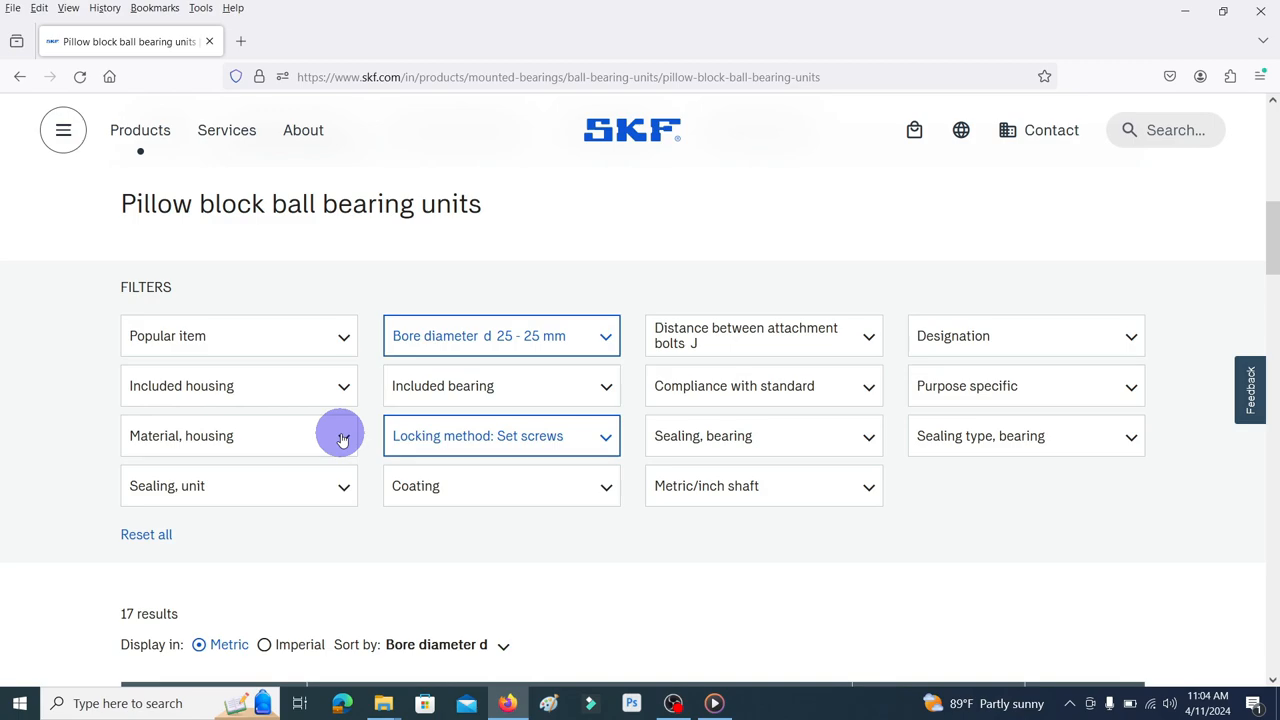
{"action": "left_click", "coordinate": [238, 436]}
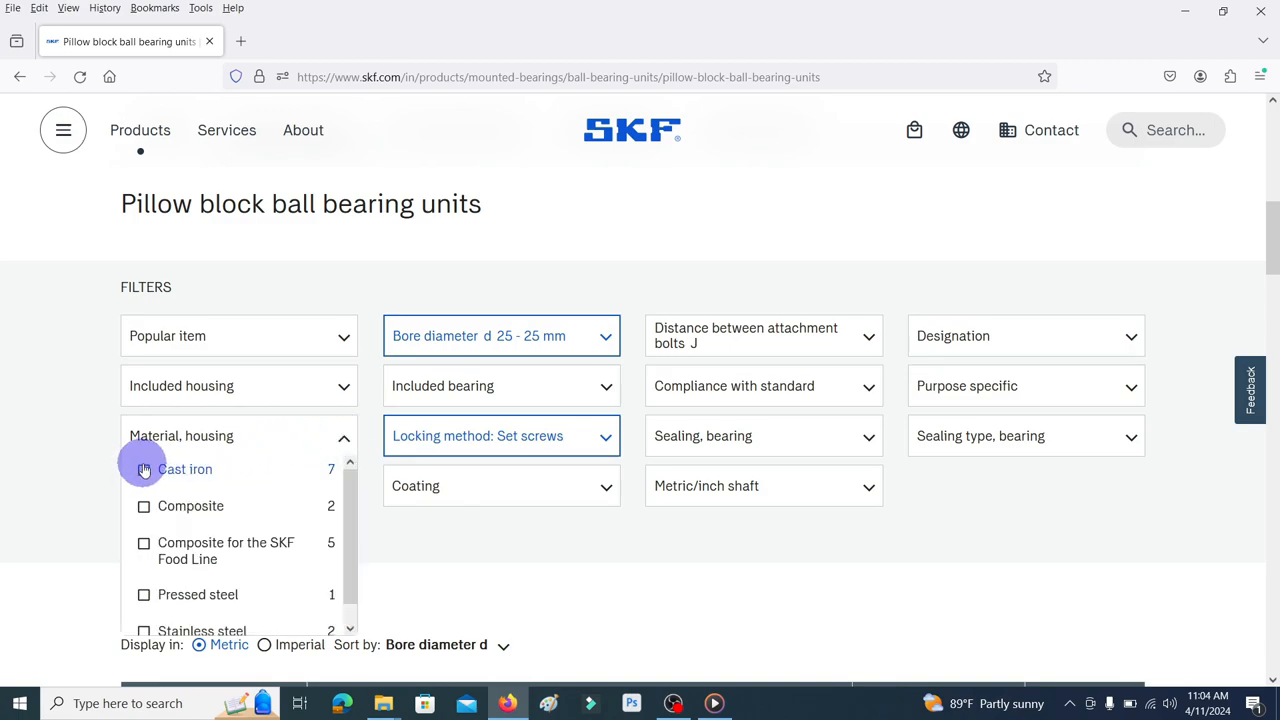
{"action": "left_click", "coordinate": [144, 468]}
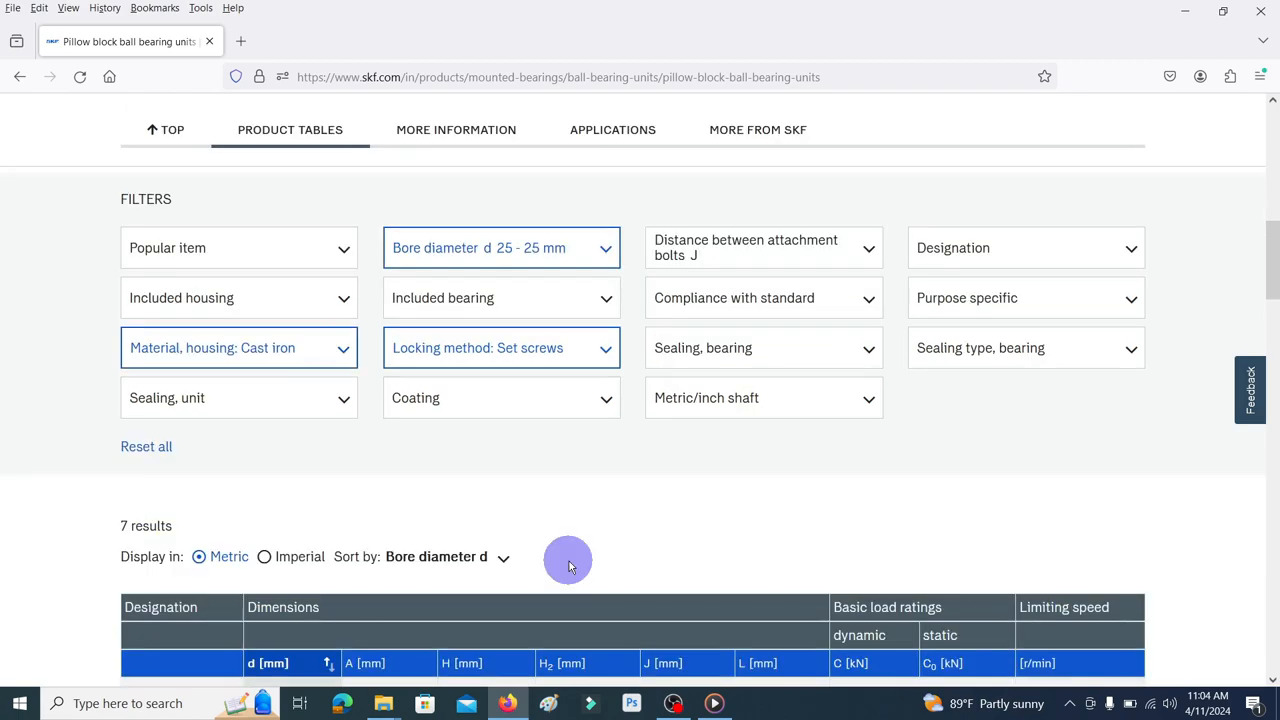
Locate UCP 205 in the results table and go to its product page
{"action": "scroll", "scroll_direction": "down", "scroll_amount": 3}
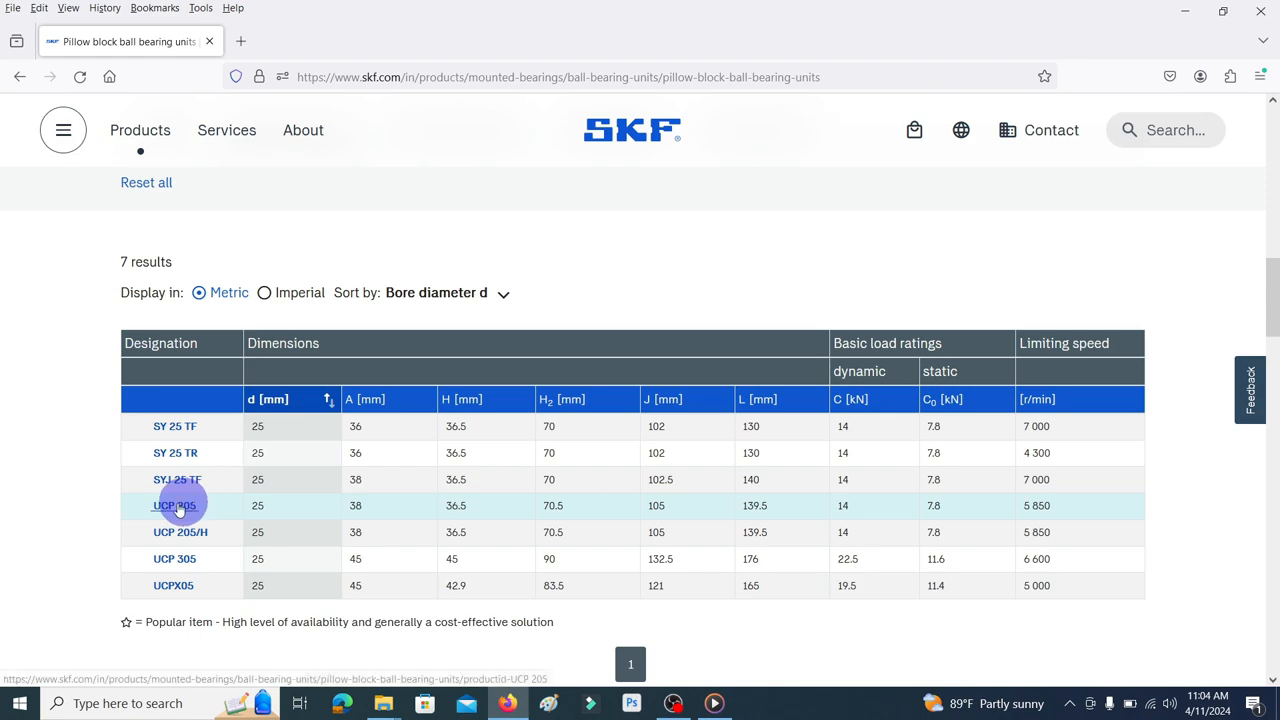
{"action": "mouse_move", "coordinate": [190, 504]}
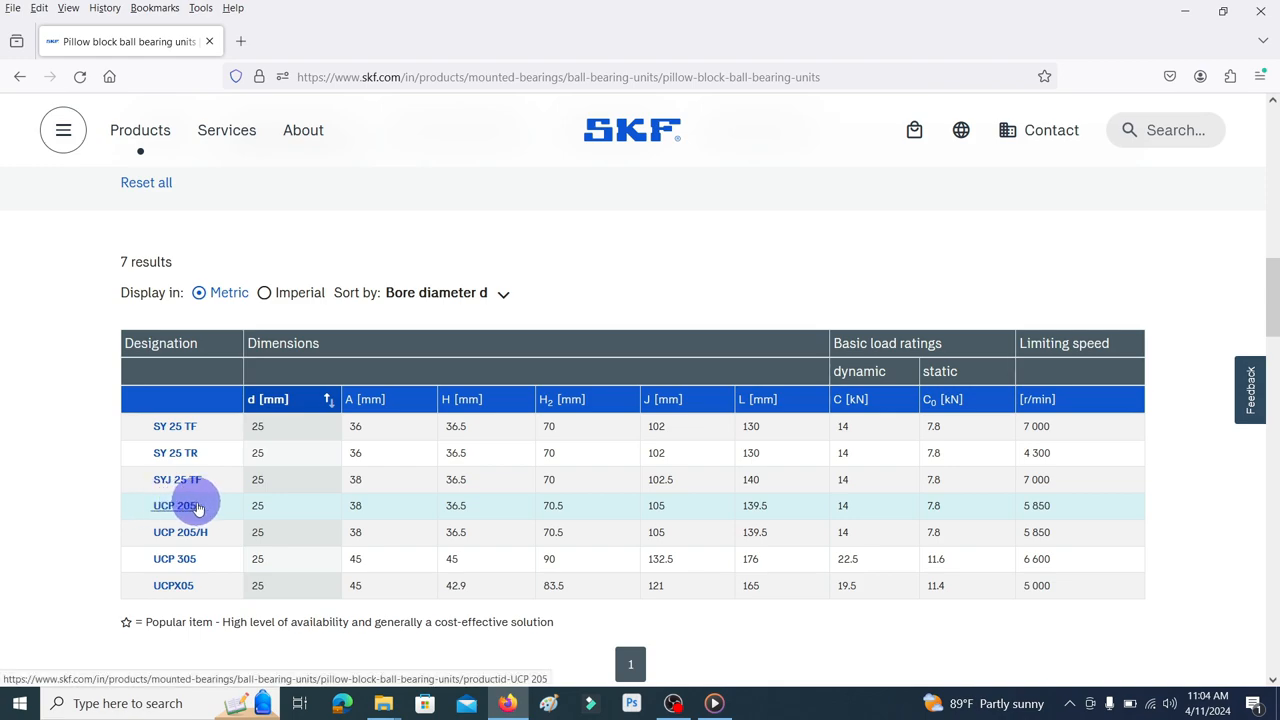
{"action": "left_click", "coordinate": [174, 504]}
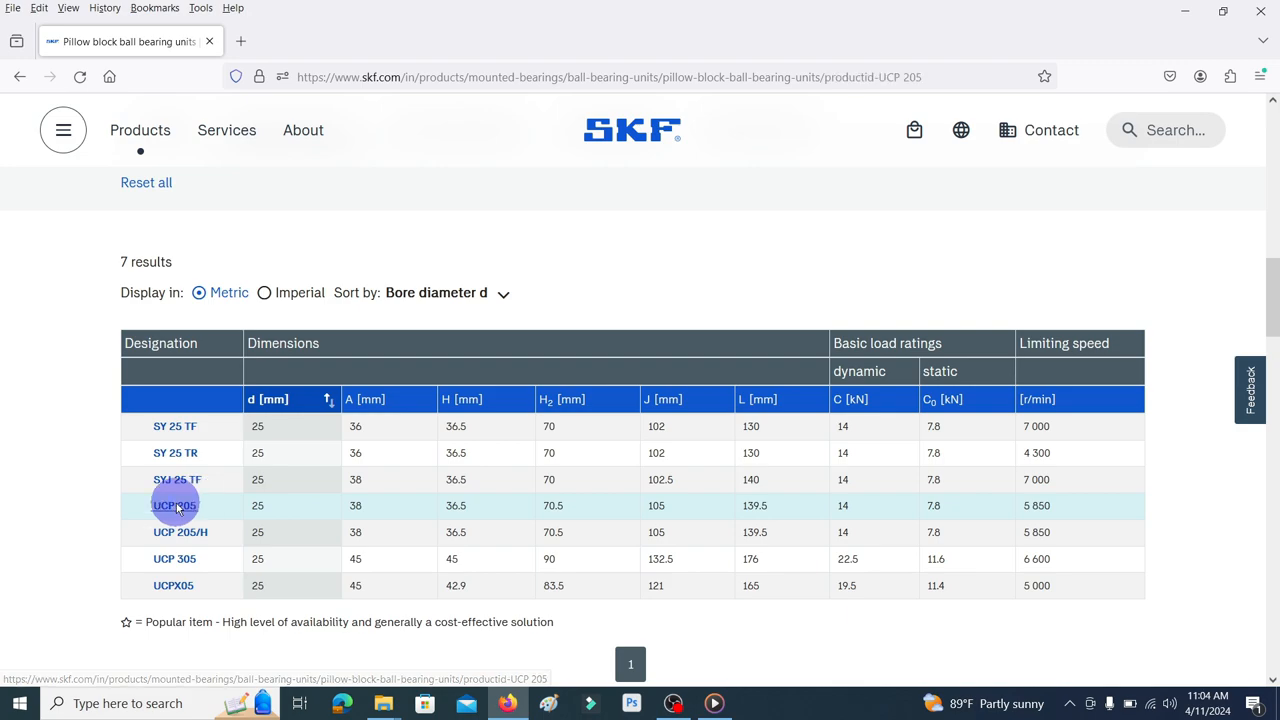
Review the UCP 205 product page's technical specification and dimensions table
{"action": "left_click", "coordinate": [176, 504]}
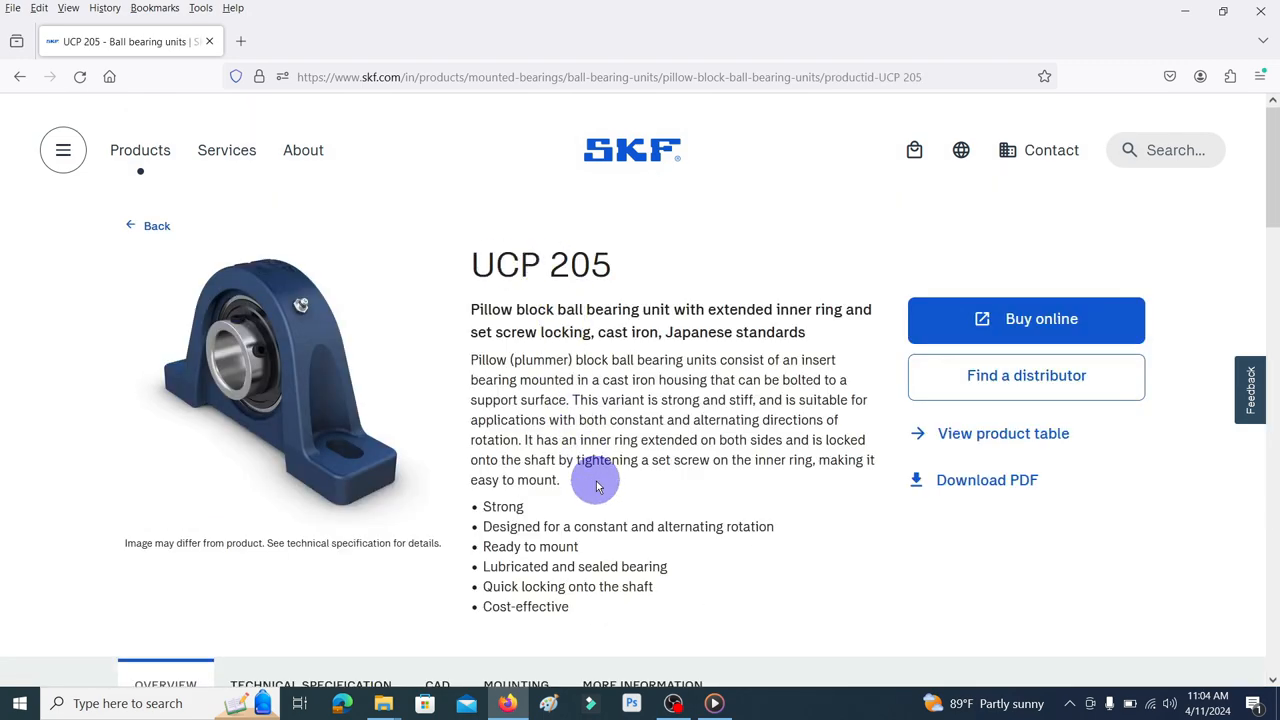
{"action": "scroll", "scroll_direction": "down", "scroll_amount": 3}
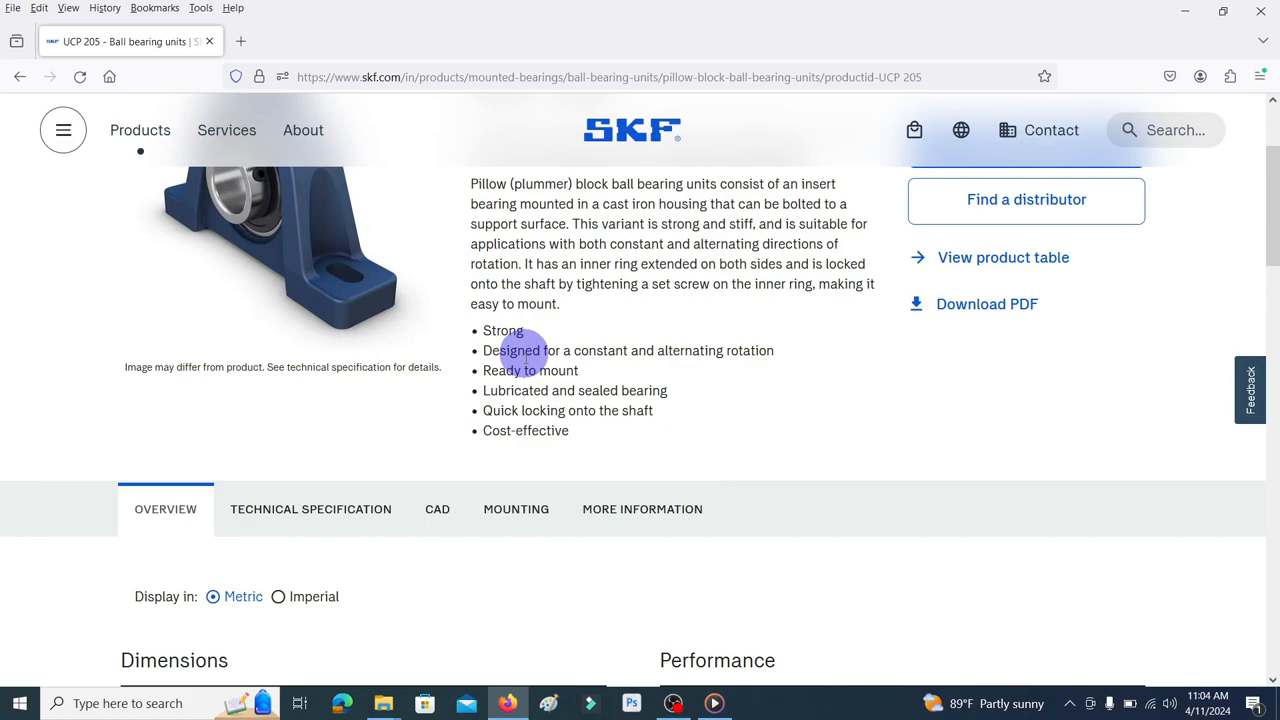
{"action": "scroll", "scroll_direction": "down", "scroll_amount": 3}
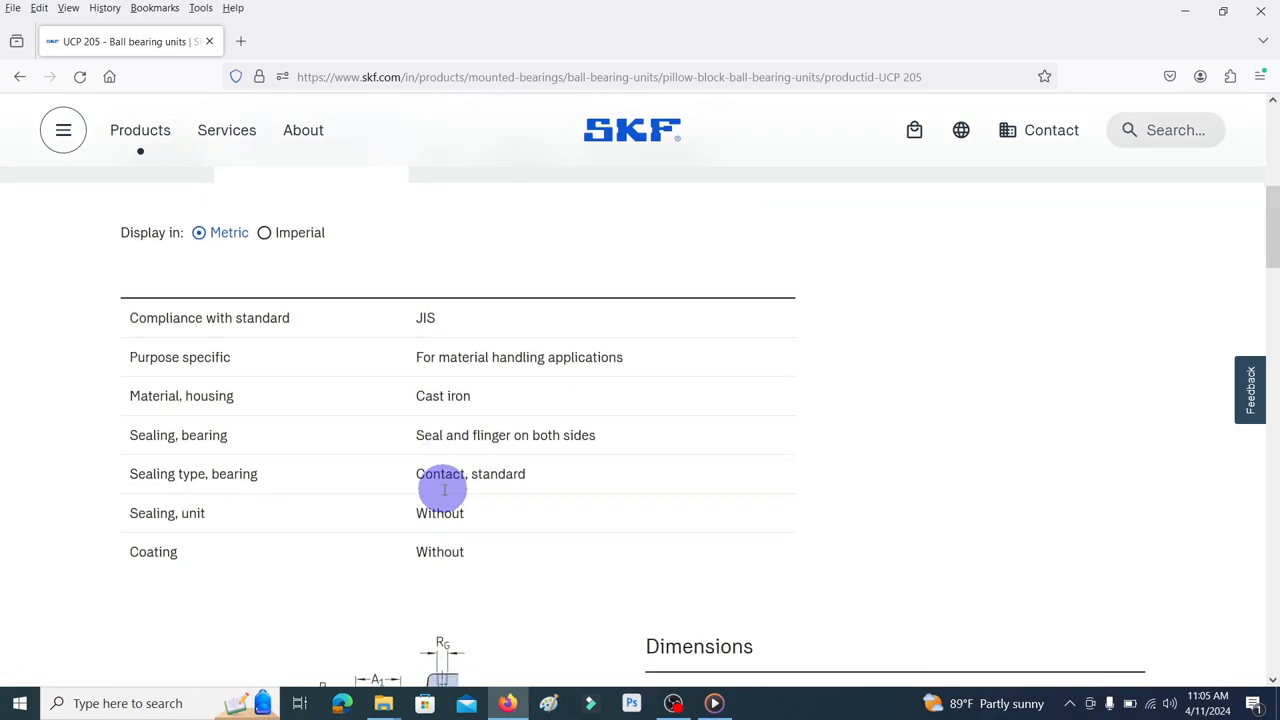
{"action": "scroll", "scroll_direction": "down", "scroll_amount": 3}
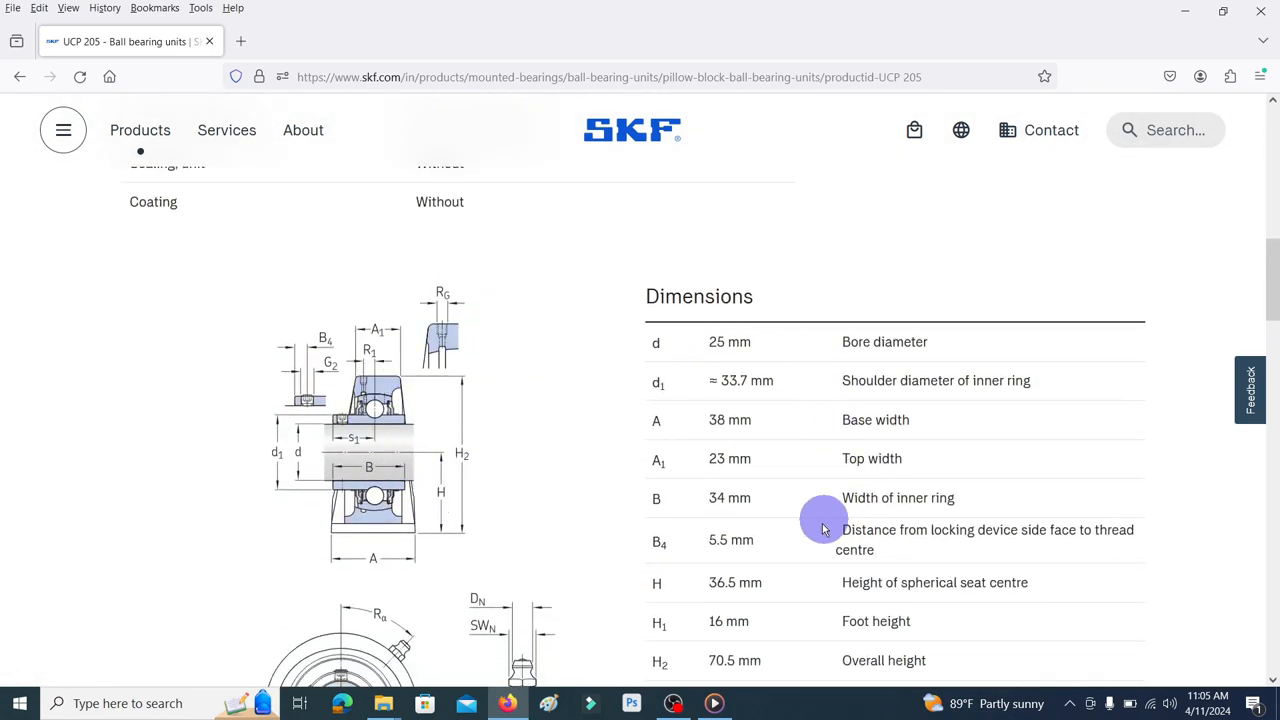
{"action": "scroll", "scroll_direction": "down", "scroll_amount": 3}
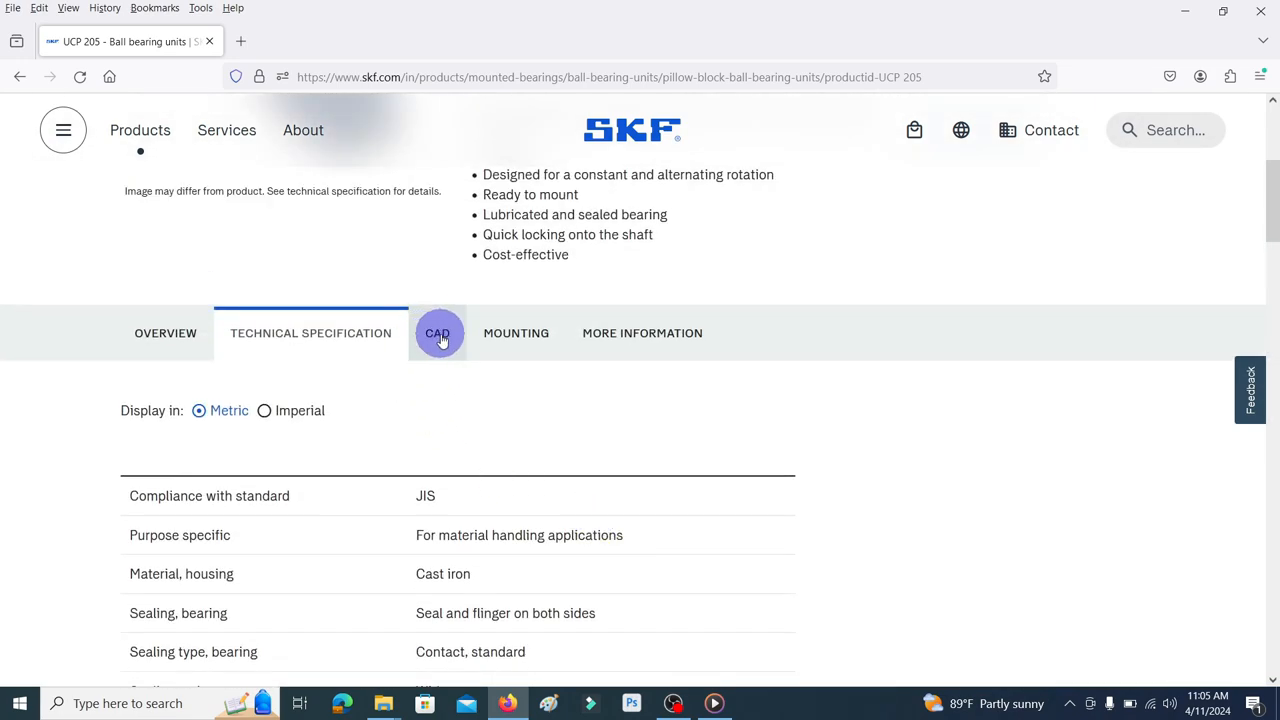
In the CAD section, choose the SolidWorks (>=2015) format and request the CAD download
{"action": "left_click", "coordinate": [436, 332]}
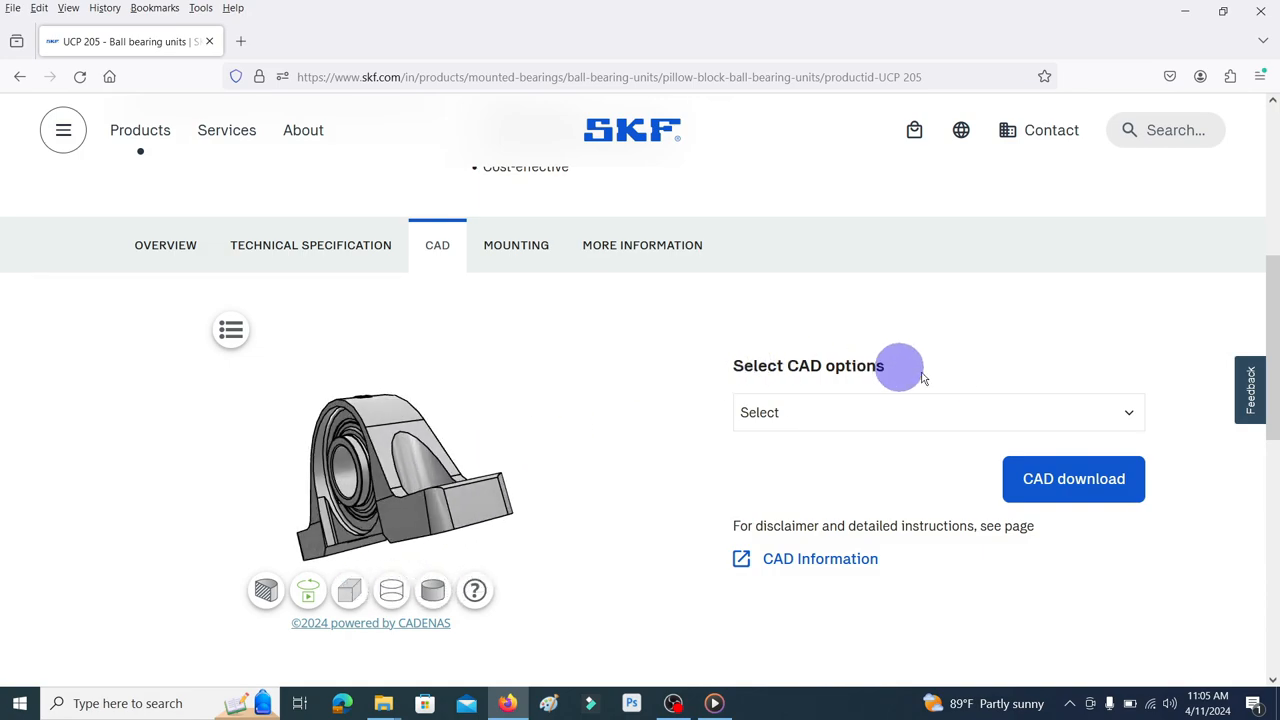
{"action": "left_click", "coordinate": [936, 412]}
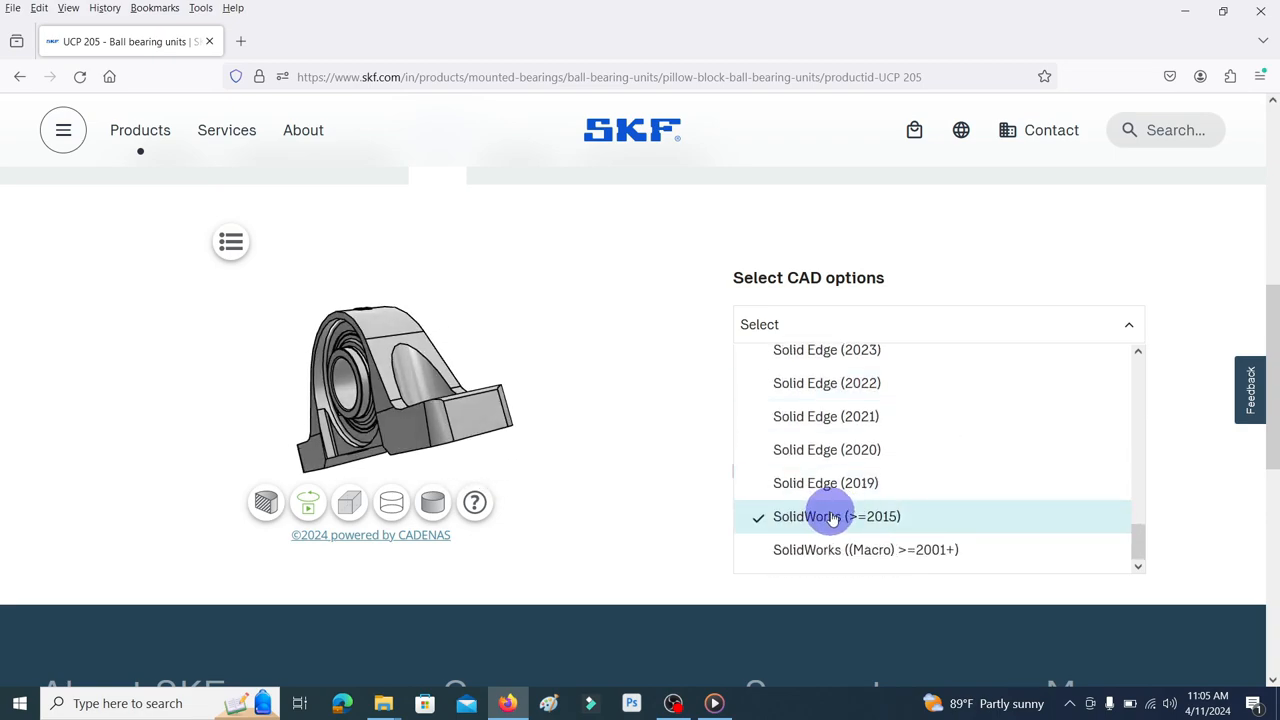
{"action": "left_click", "coordinate": [836, 516]}
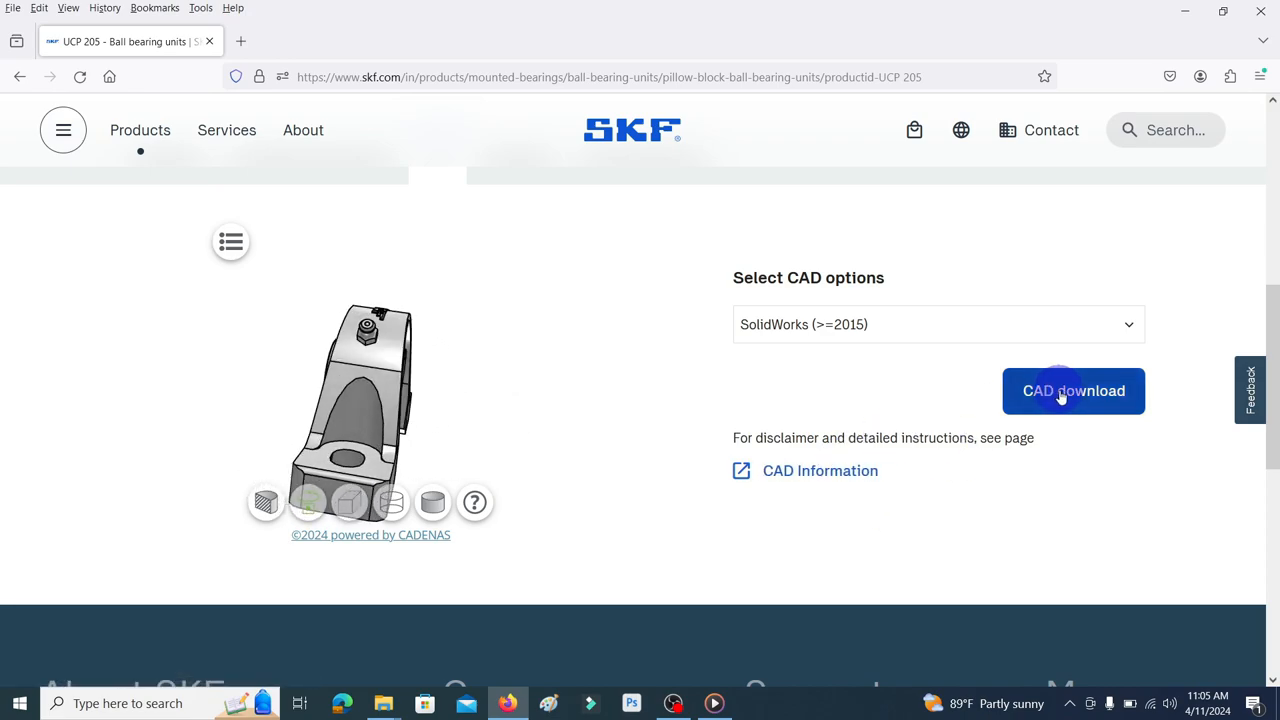
{"action": "left_click", "coordinate": [1072, 390]}
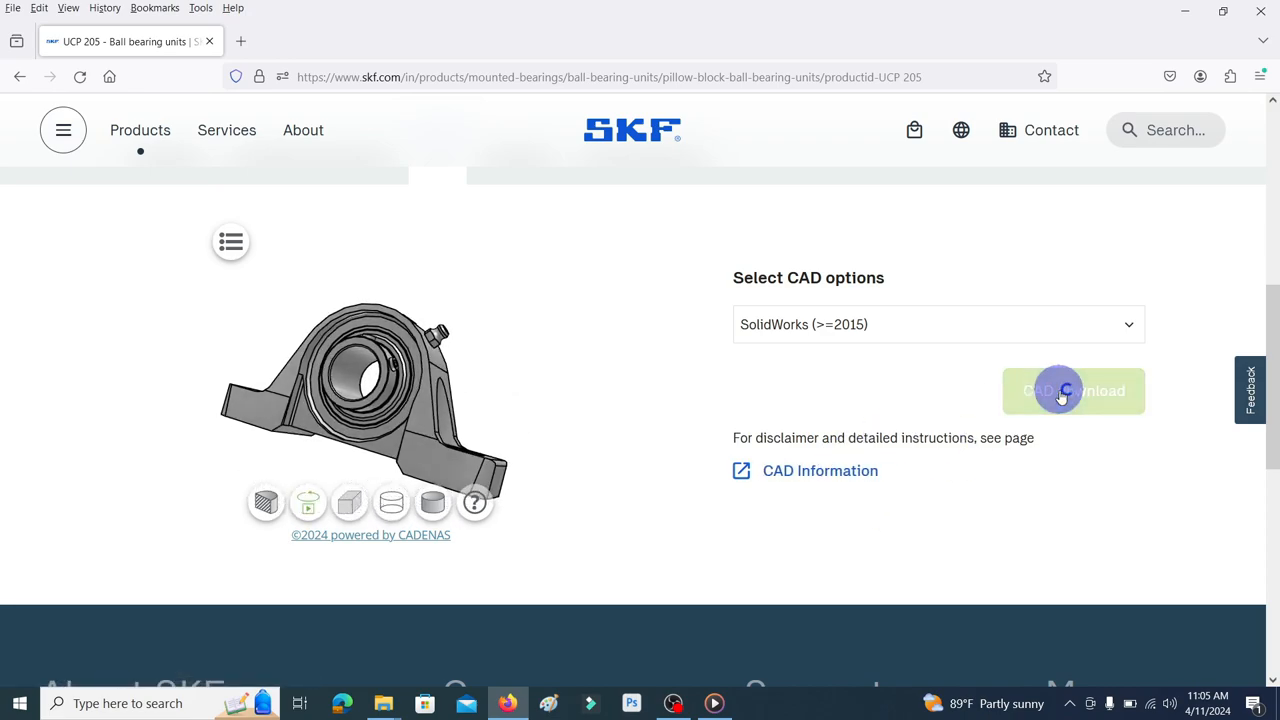
{"action": "left_click", "coordinate": [1072, 390]}
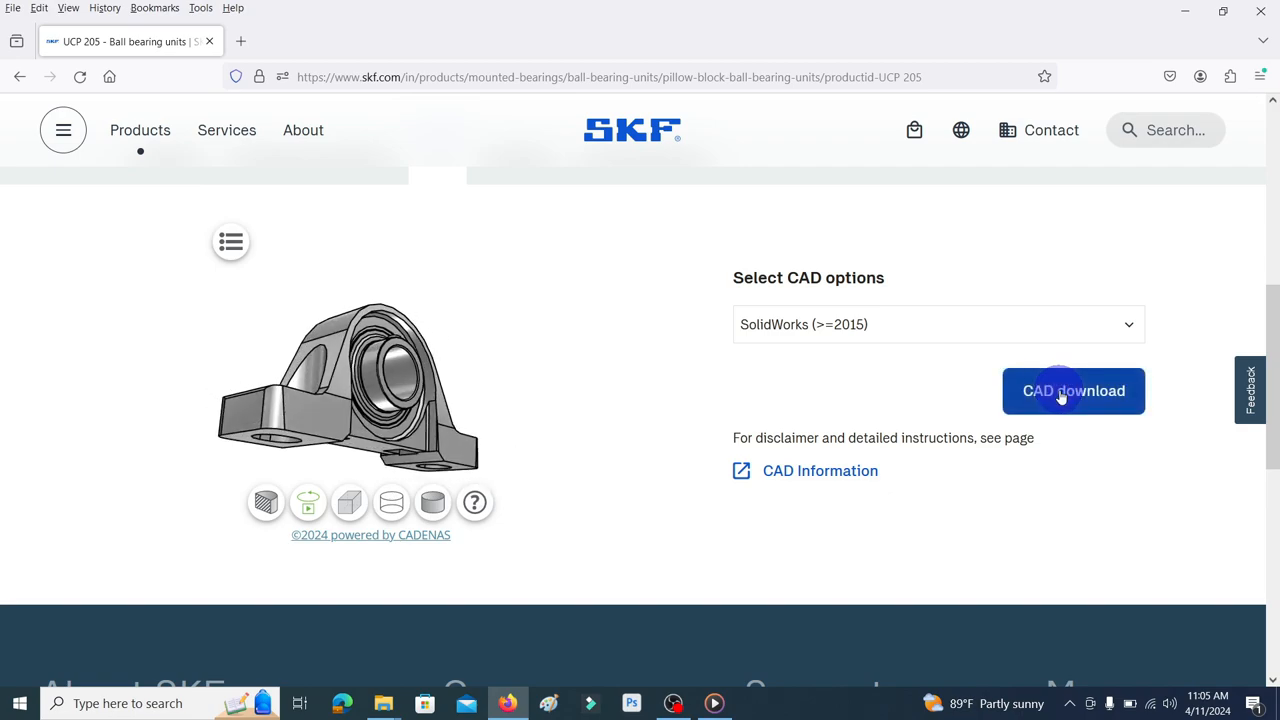
Save the SKF_CAD_MODEL_SKF_UCP 205.zip file into the SKF folder on the Desktop
{"action": "left_click", "coordinate": [1072, 390]}
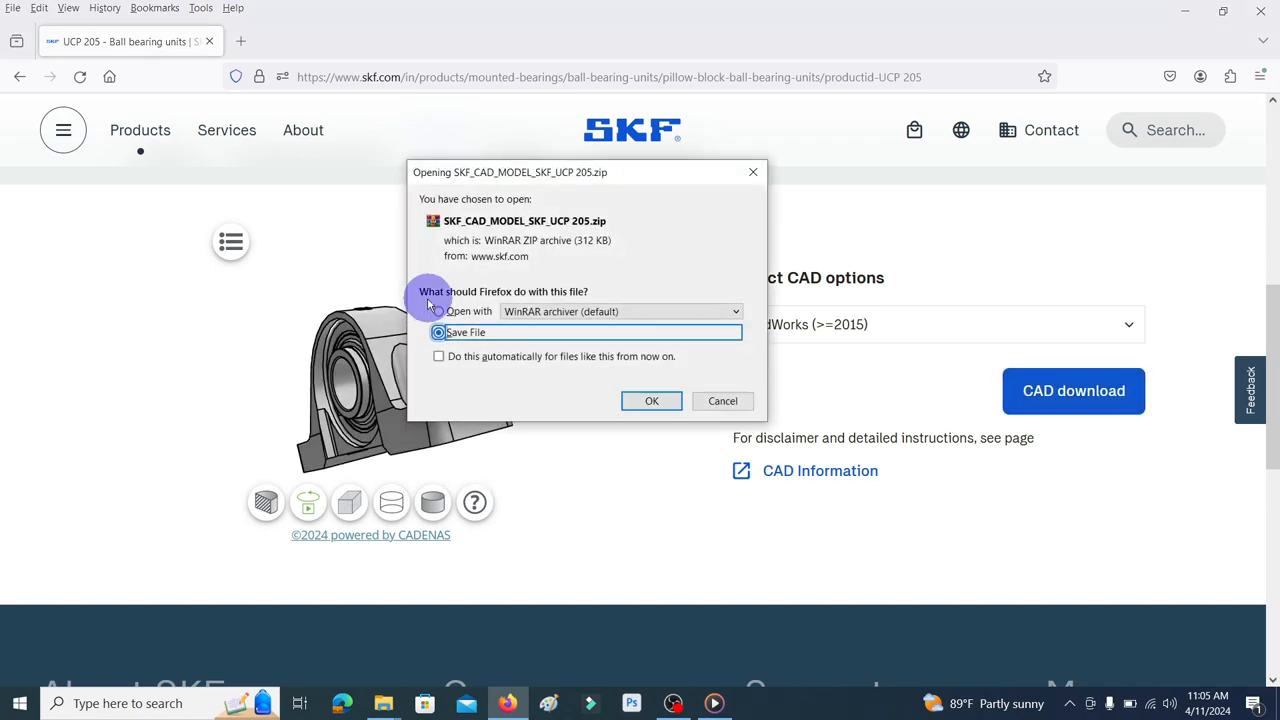
{"action": "left_click", "coordinate": [652, 400]}
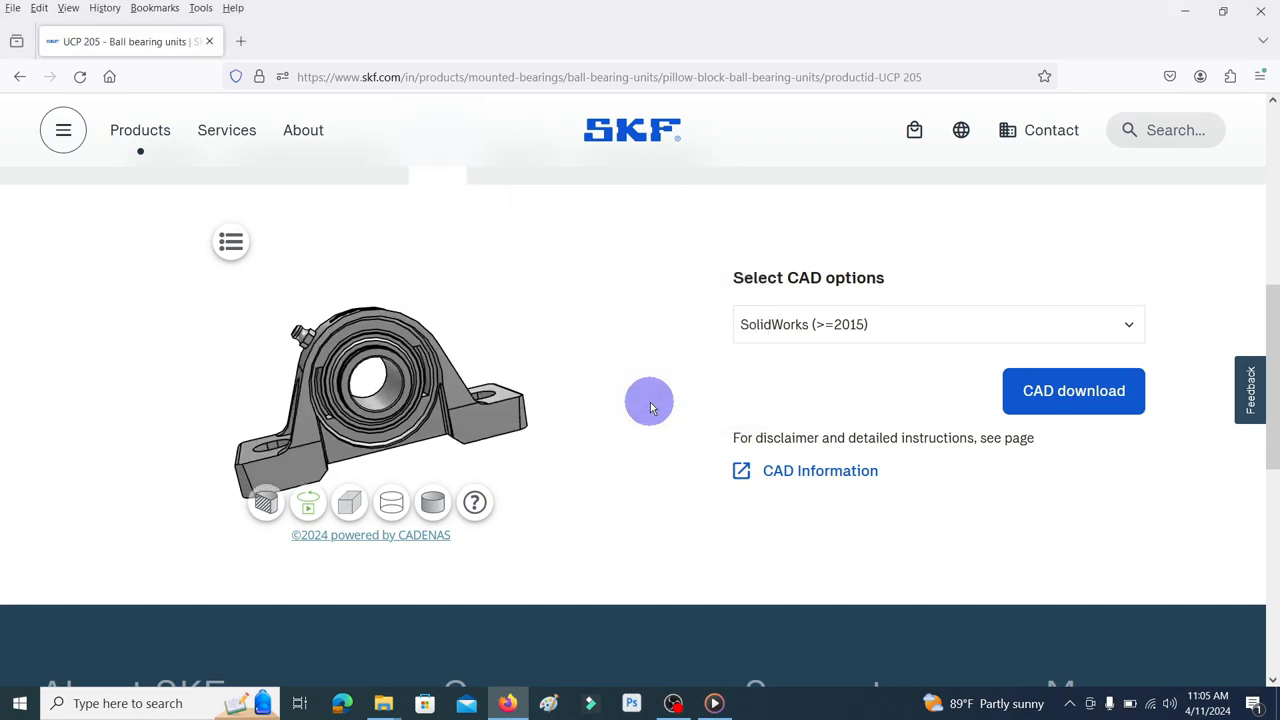
{"action": "left_click", "coordinate": [1072, 390]}
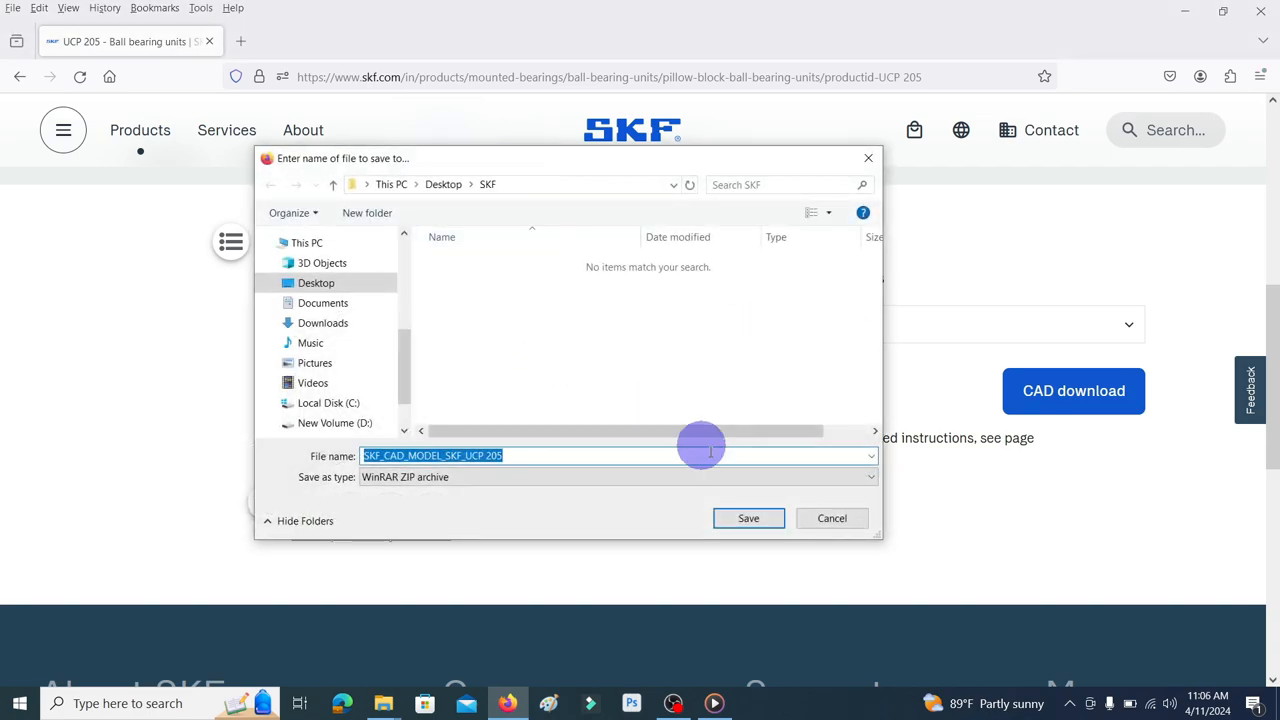
{"action": "left_click", "coordinate": [748, 518]}
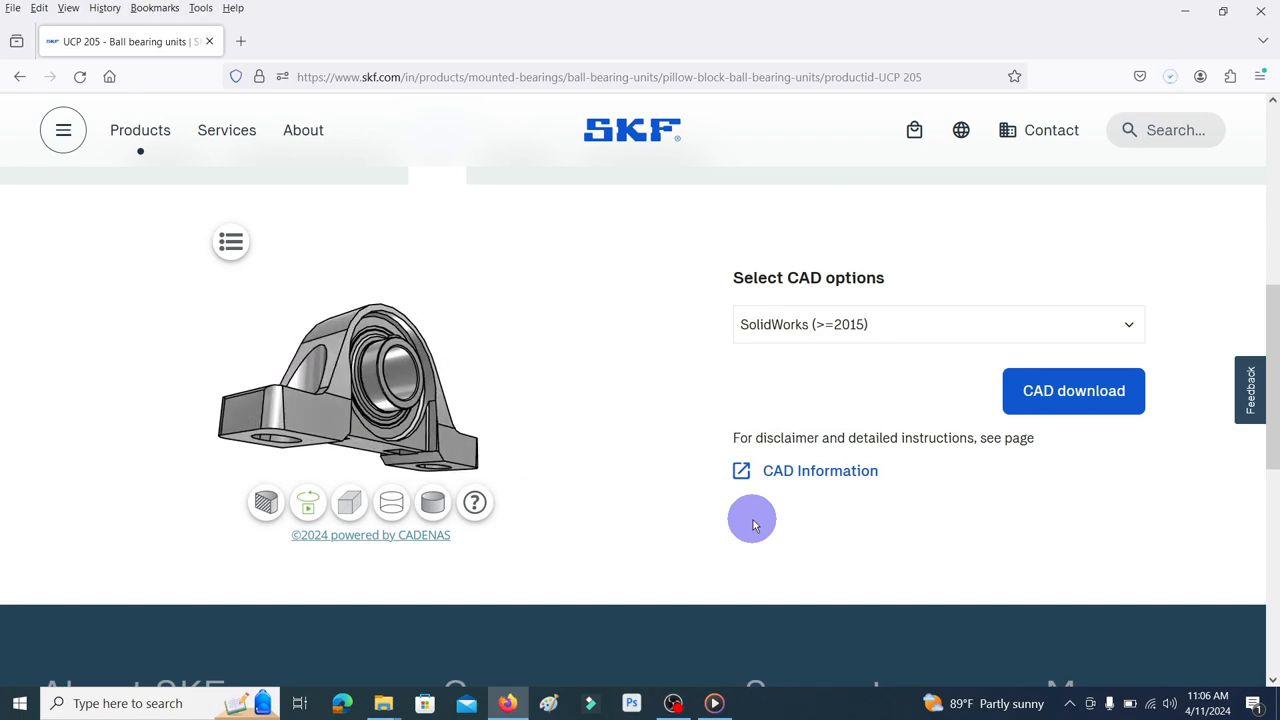
Show the Firefox downloads library with the saved zip at the top
{"action": "left_click", "coordinate": [200, 8]}
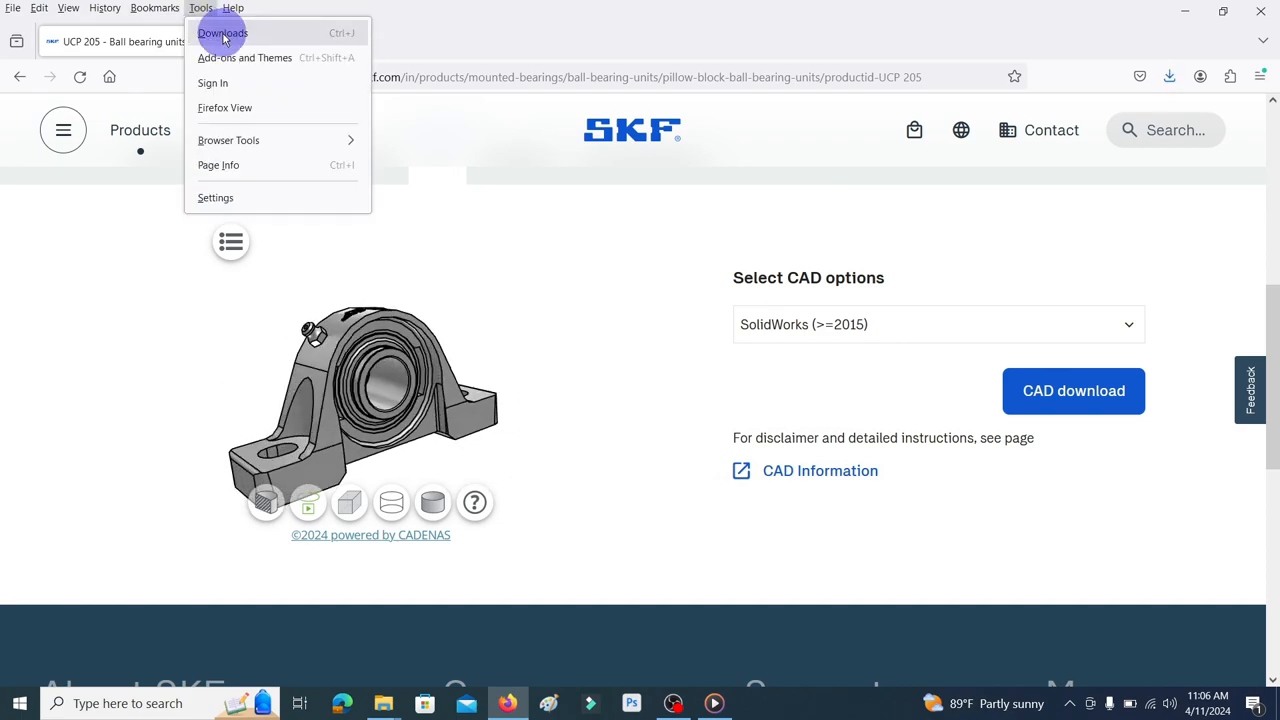
{"action": "left_click", "coordinate": [222, 32]}
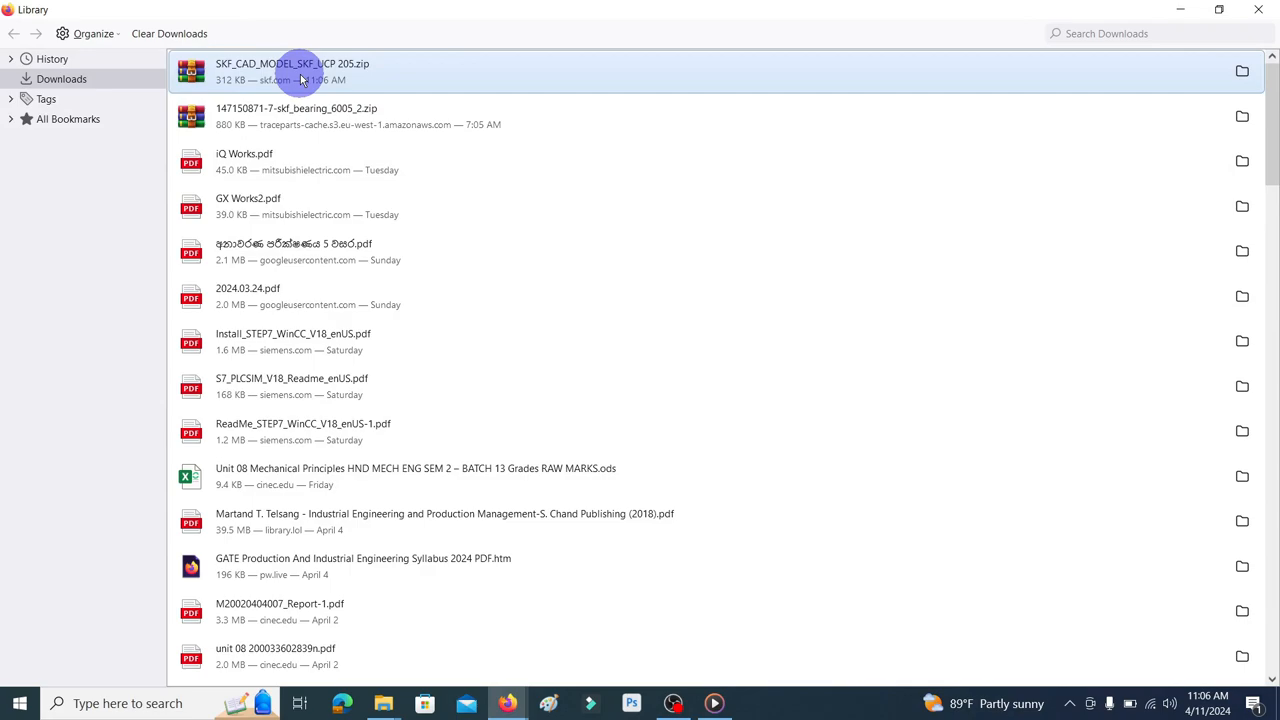
{"action": "mouse_move", "coordinate": [388, 122]}
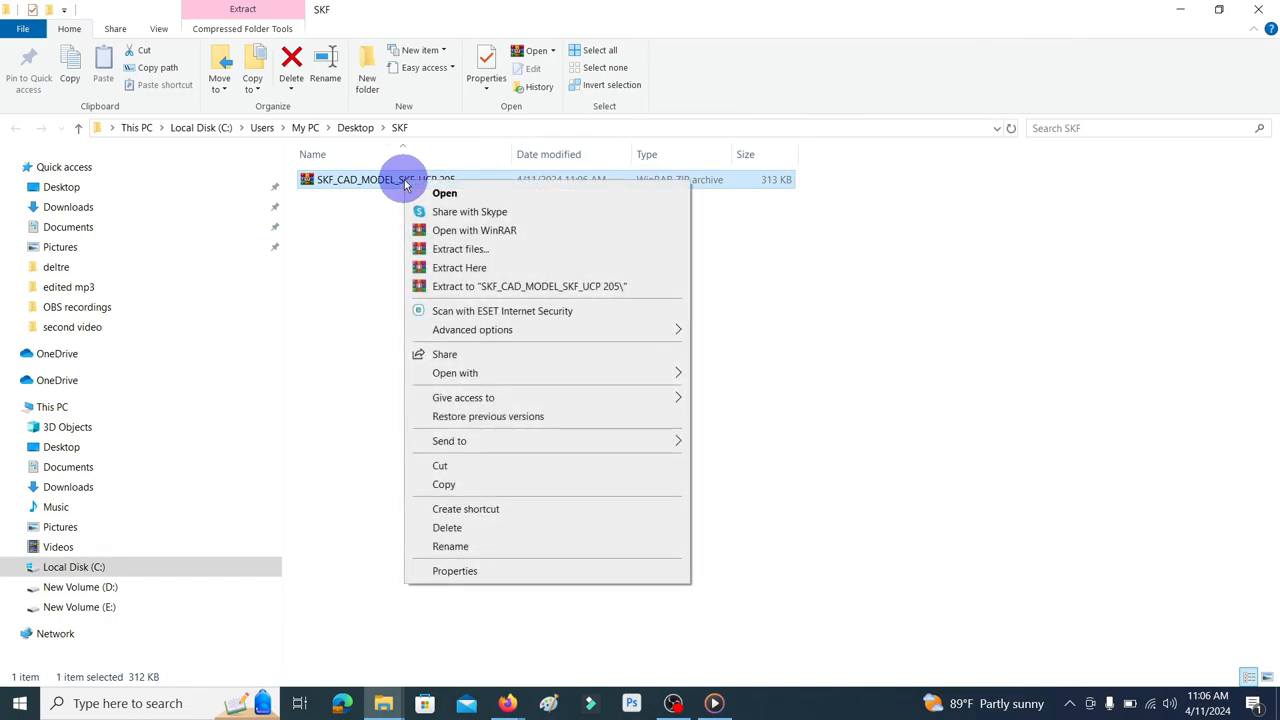
Extract the zip into the SKF folder and launch the SKF_UCP 205 assembly from the SOLIDWORKS folder
{"action": "left_click", "coordinate": [460, 268]}
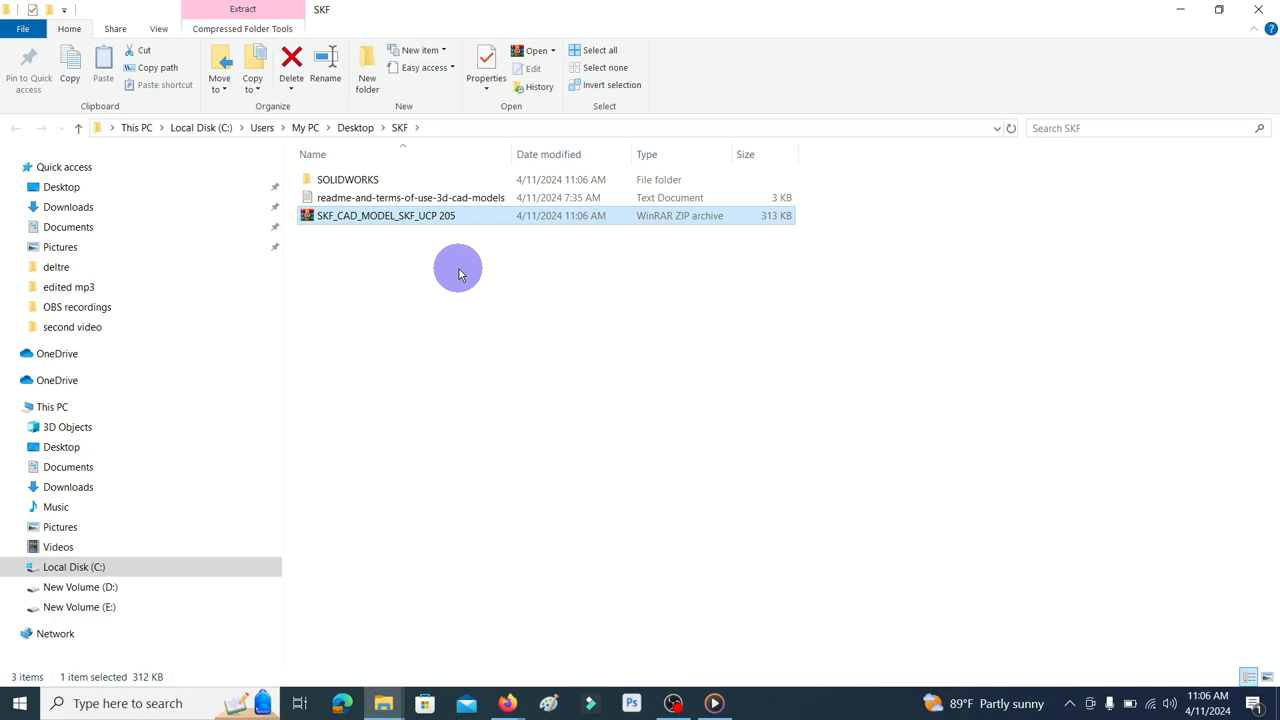
{"action": "double_click", "coordinate": [348, 180]}
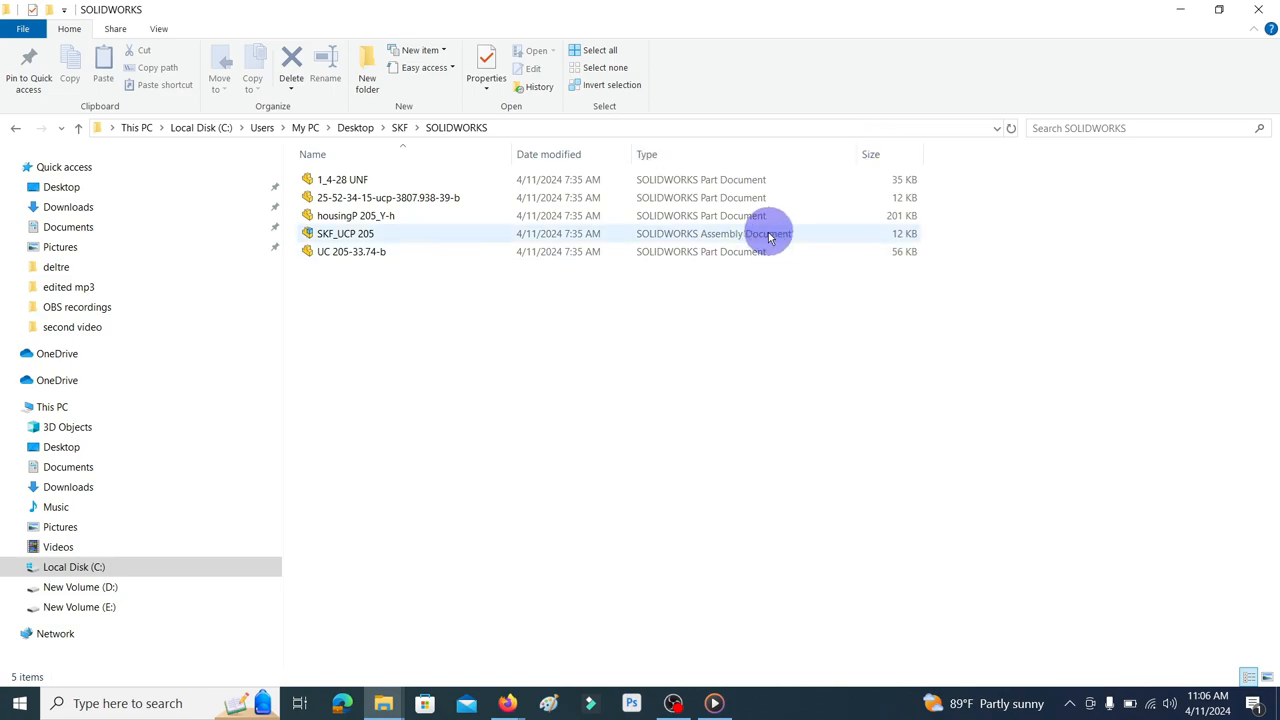
{"action": "mouse_move", "coordinate": [344, 232]}
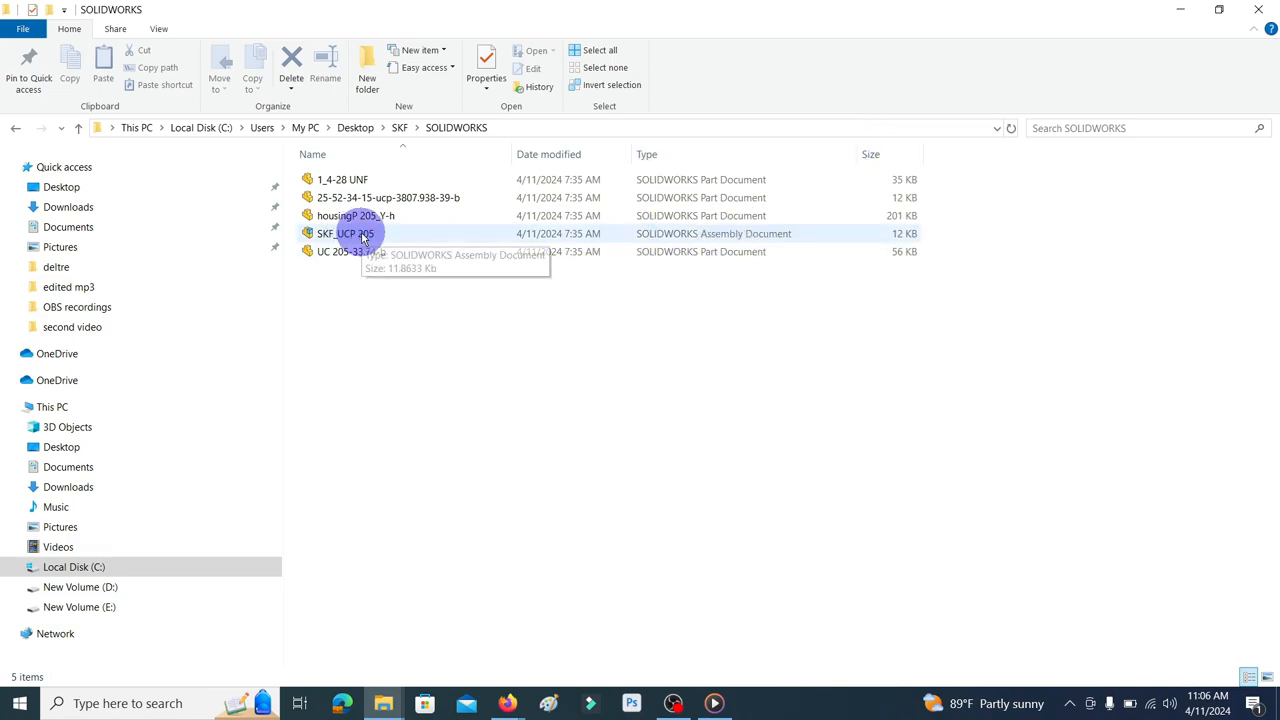
{"action": "double_click", "coordinate": [344, 232]}
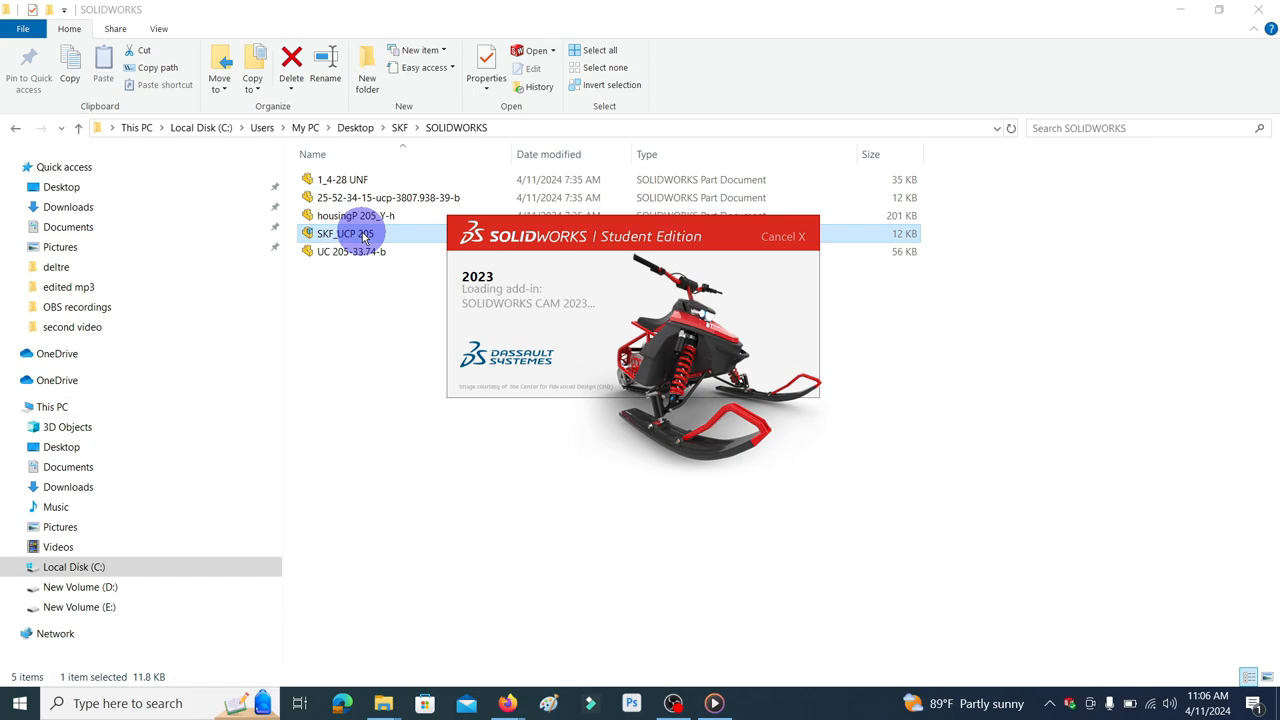
With the SKF_UCP 205 assembly loaded in SOLIDWORKS, zoom in on the pillow block model
{"action": "double_click", "coordinate": [344, 232]}
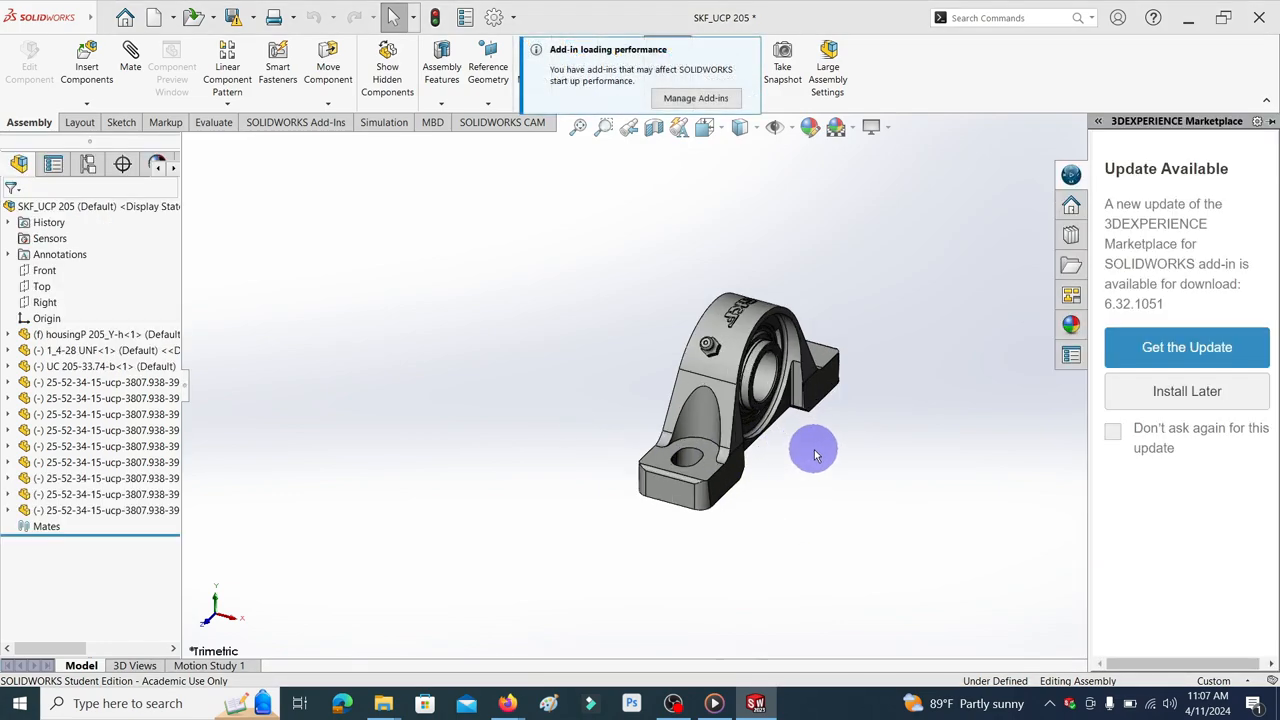
{"action": "left_click_drag", "start_coordinate": [812, 448], "coordinate": [700, 444]}
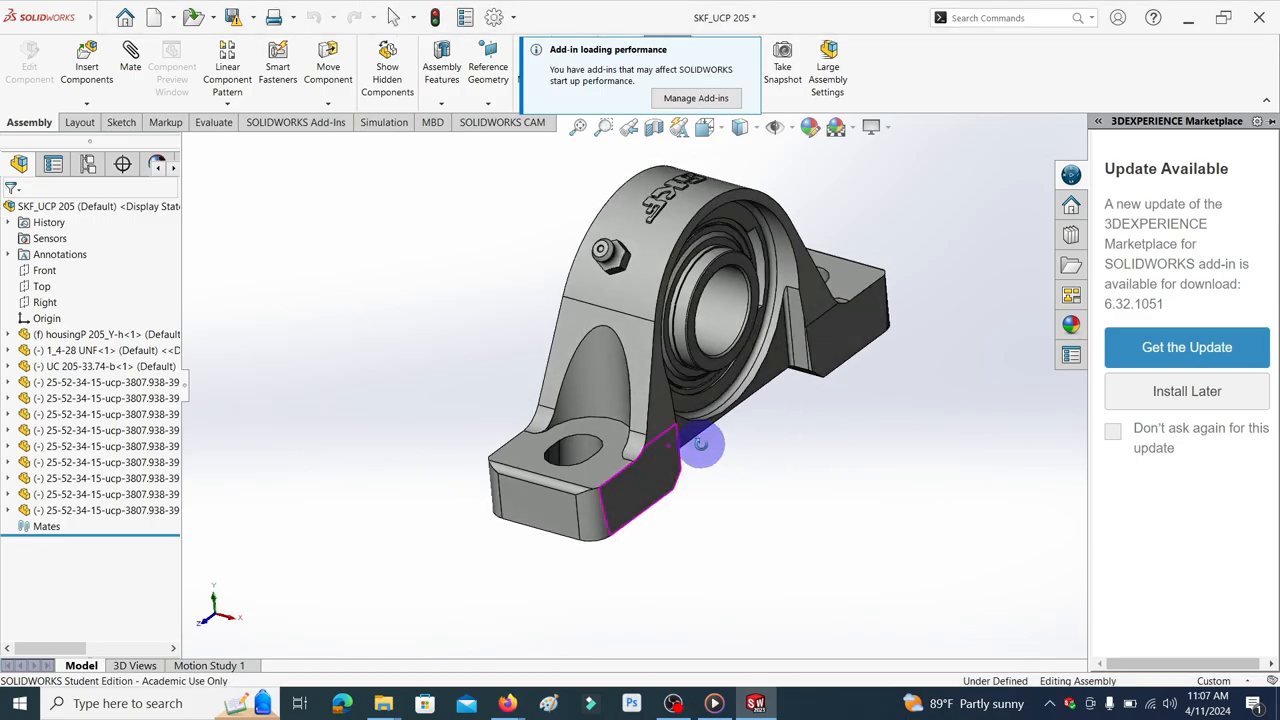